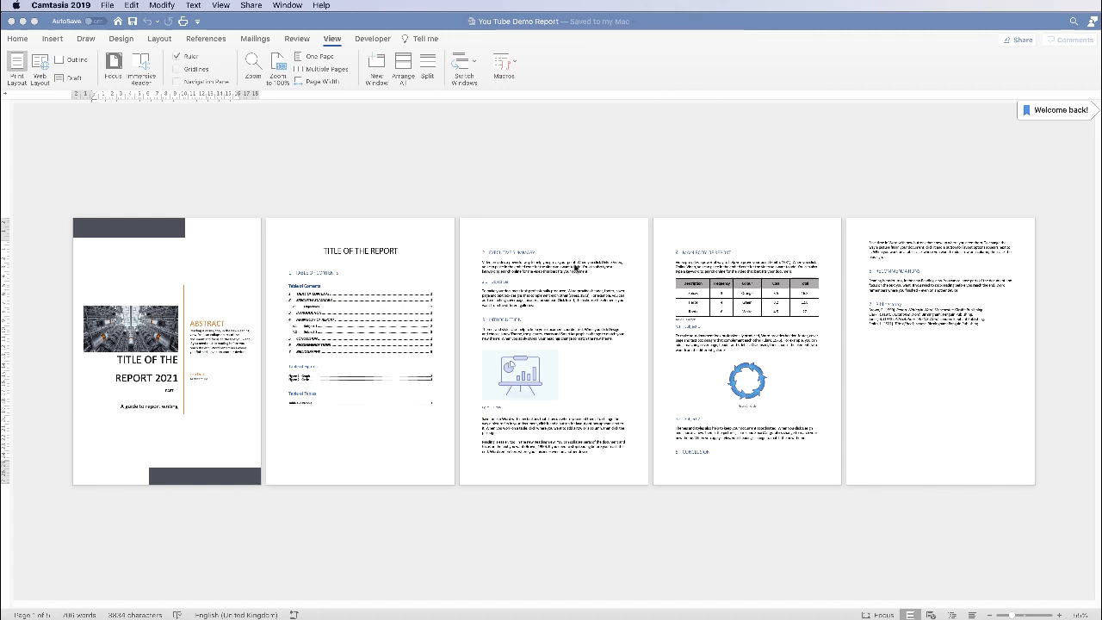
{"action": "mouse_move", "coordinate": [575, 272]}
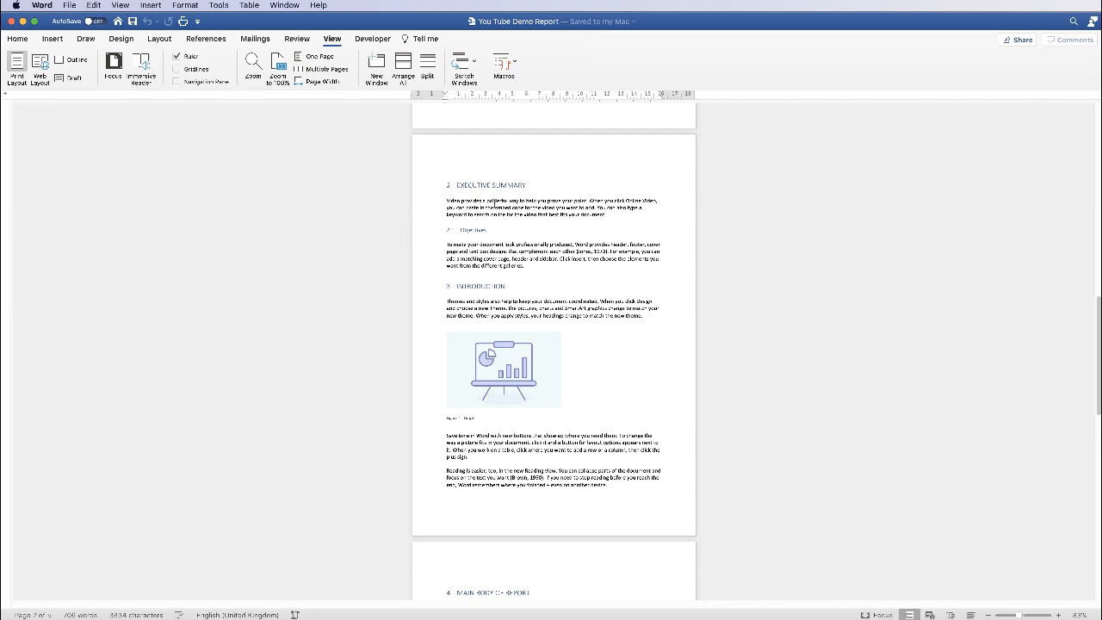
- Select all text and bring up the line spacing presets on the Home ribbon
{"action": "key", "text": "cmd+a"}
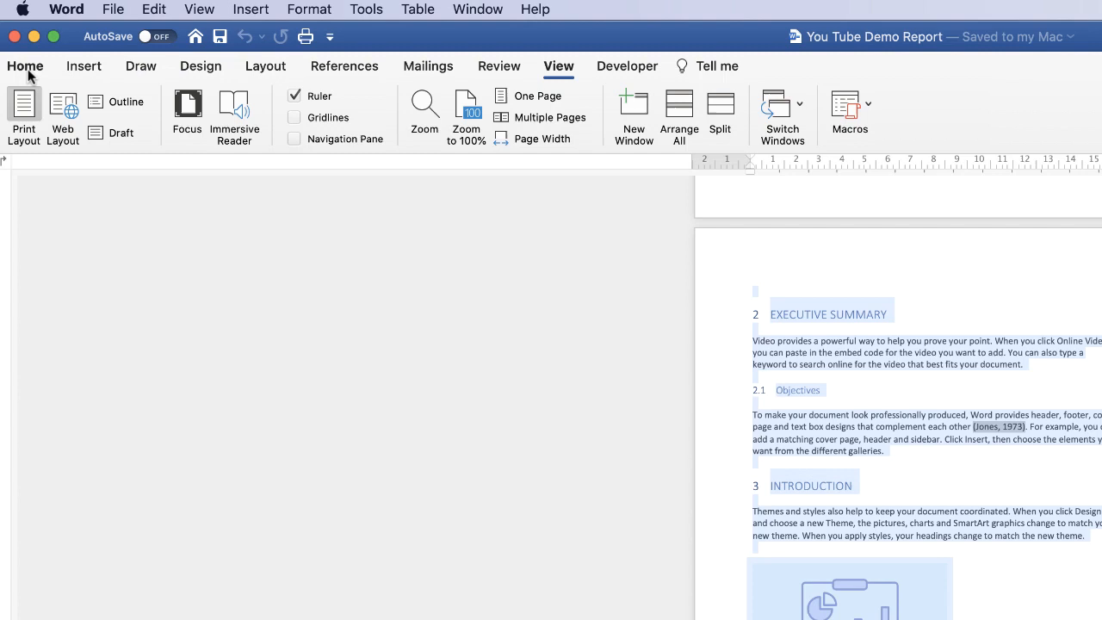
{"action": "left_click", "coordinate": [24, 65]}
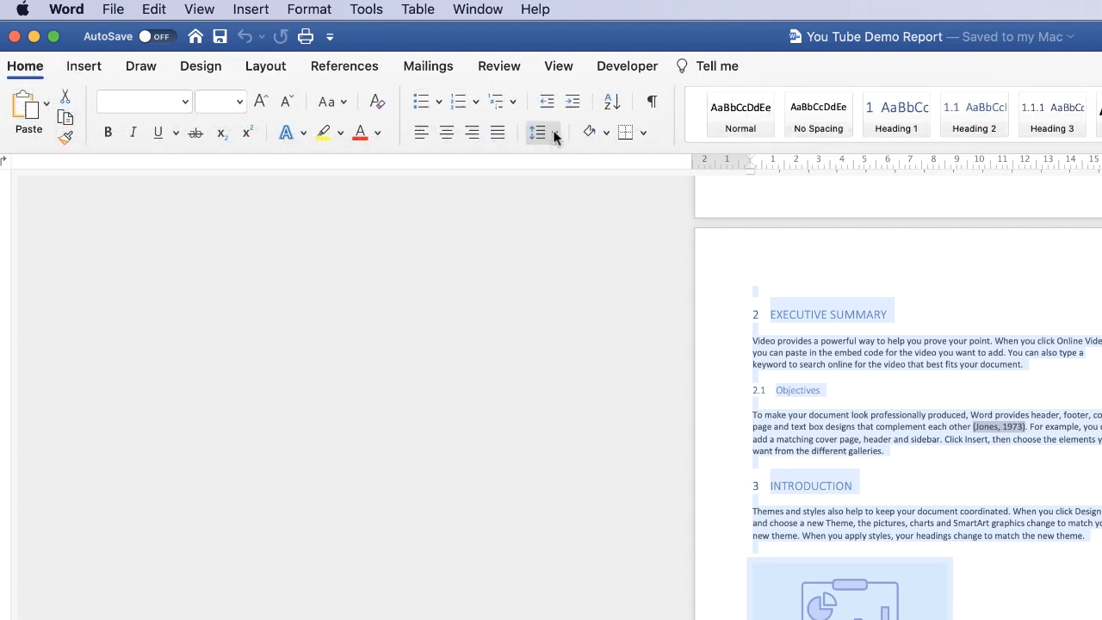
{"action": "left_click", "coordinate": [537, 131]}
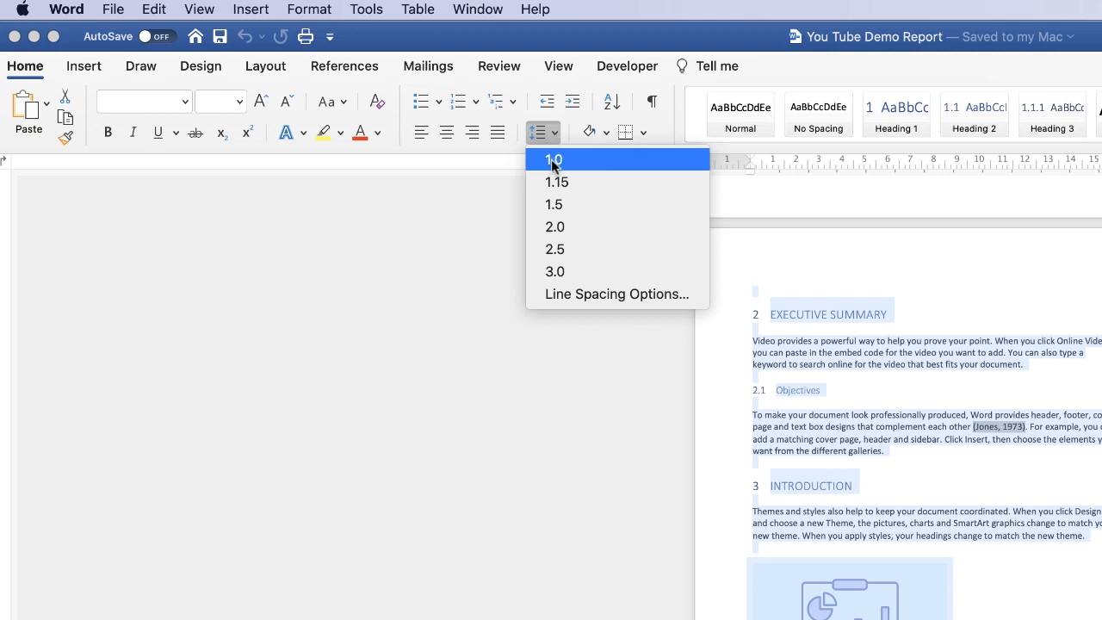
{"action": "mouse_move", "coordinate": [555, 272]}
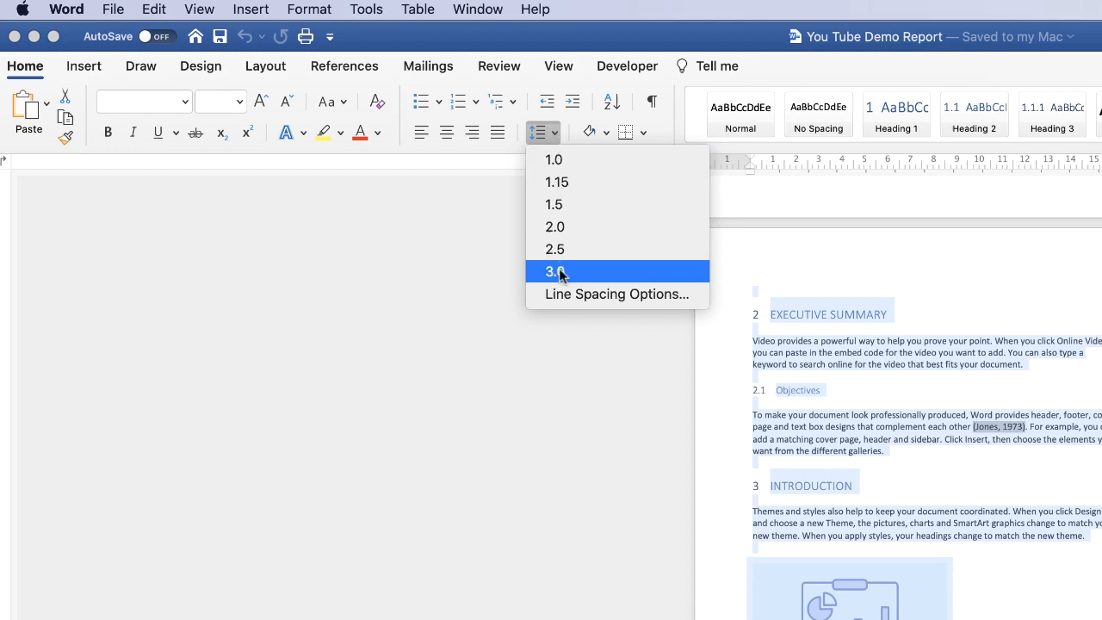
{"action": "mouse_move", "coordinate": [558, 183]}
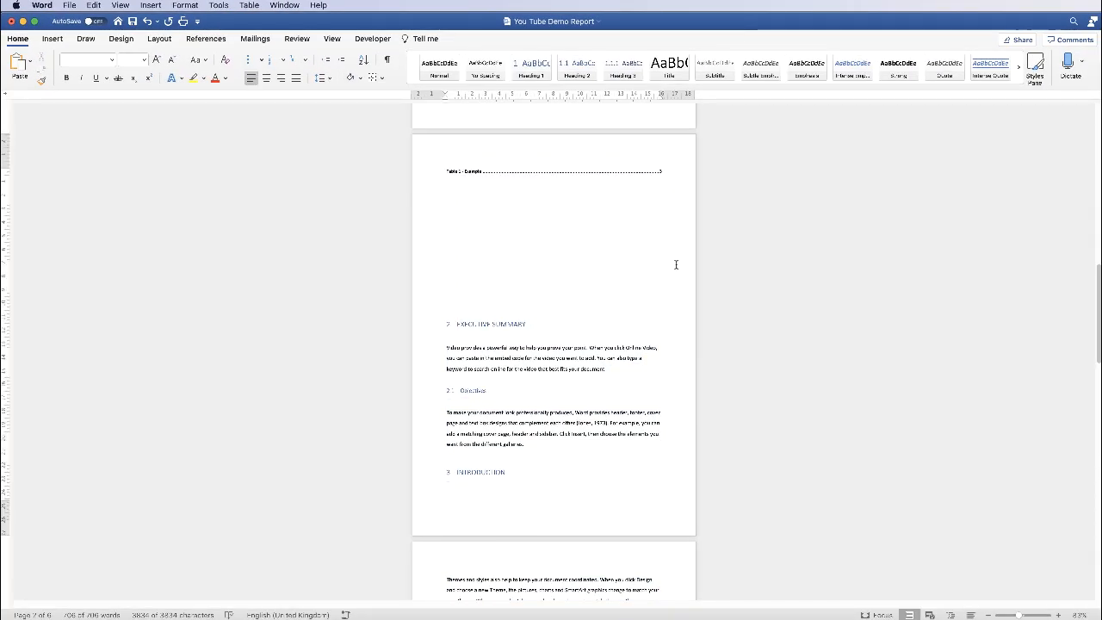
- Scroll down through the report before switching to the multiple-page layout
{"action": "scroll", "scroll_direction": "down", "scroll_amount": 3}
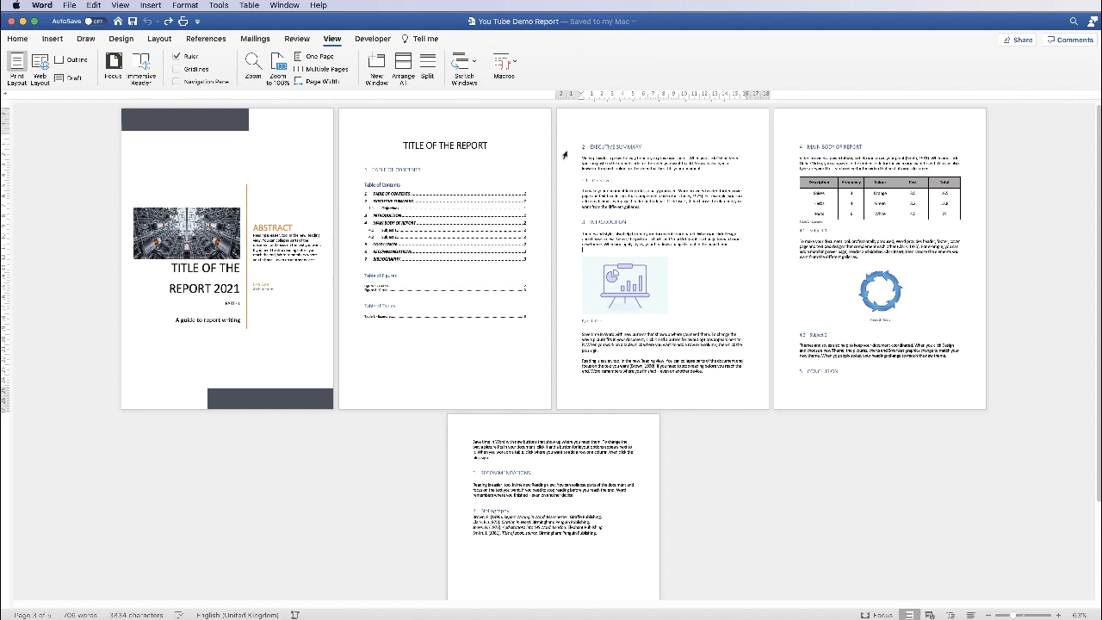
{"action": "mouse_move", "coordinate": [581, 156]}
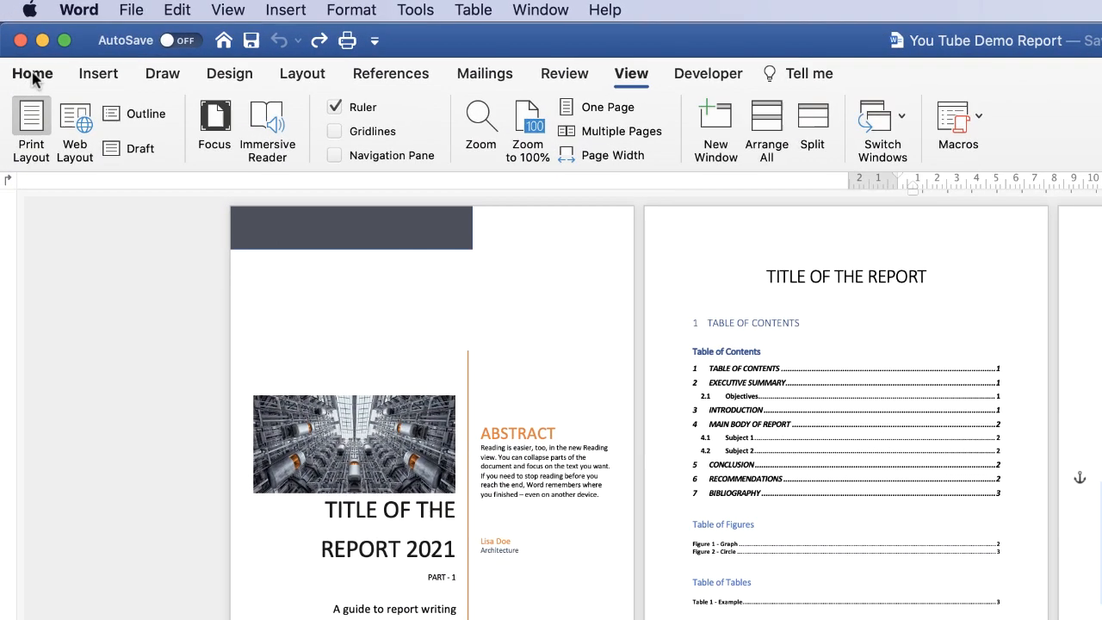
- Apply 1.5 line spacing to the whole report from the Home presets
{"action": "left_click", "coordinate": [31, 72]}
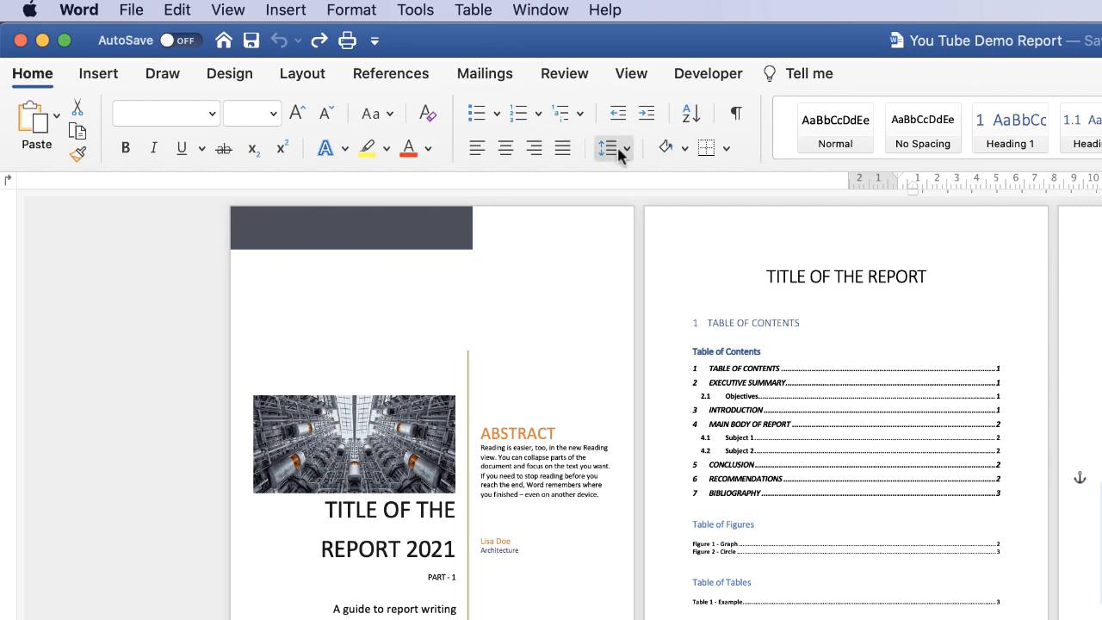
{"action": "left_click", "coordinate": [613, 148]}
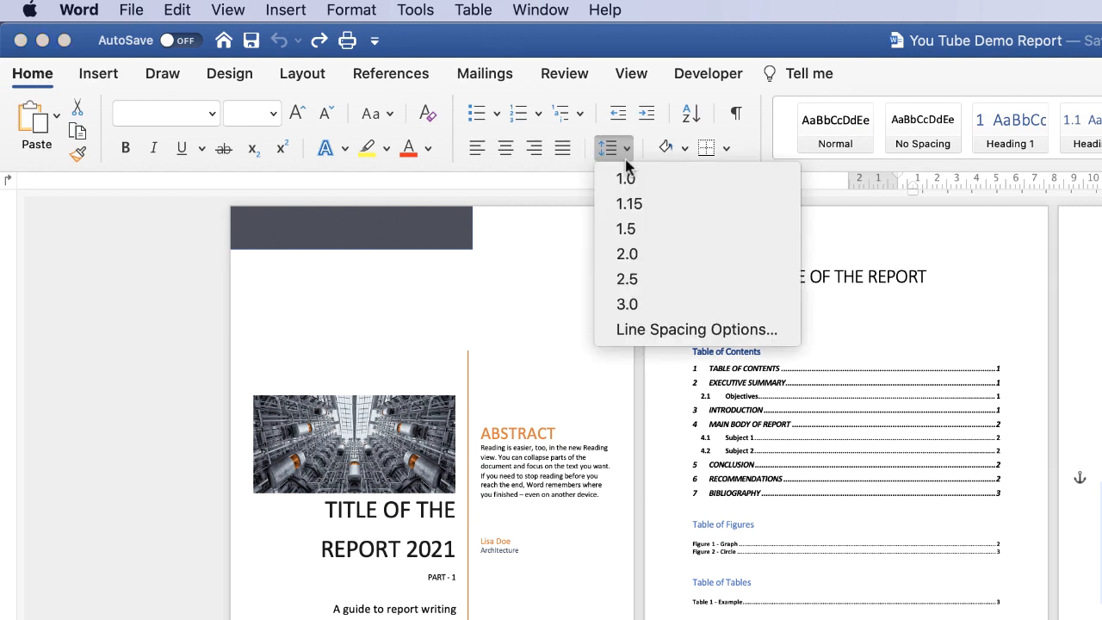
{"action": "mouse_move", "coordinate": [627, 228]}
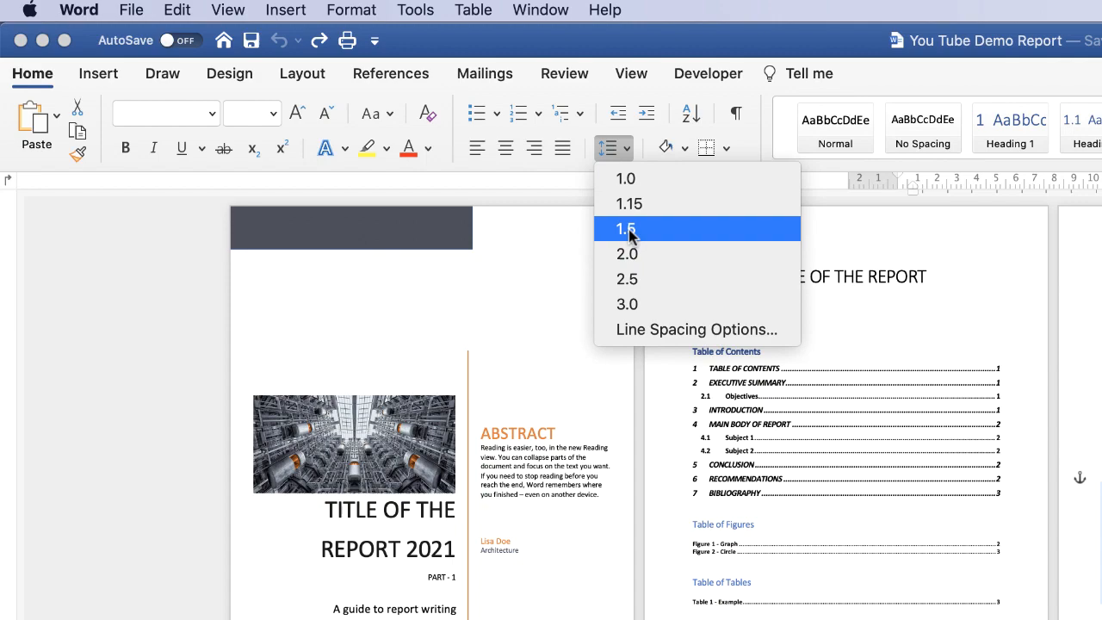
{"action": "left_click", "coordinate": [626, 227]}
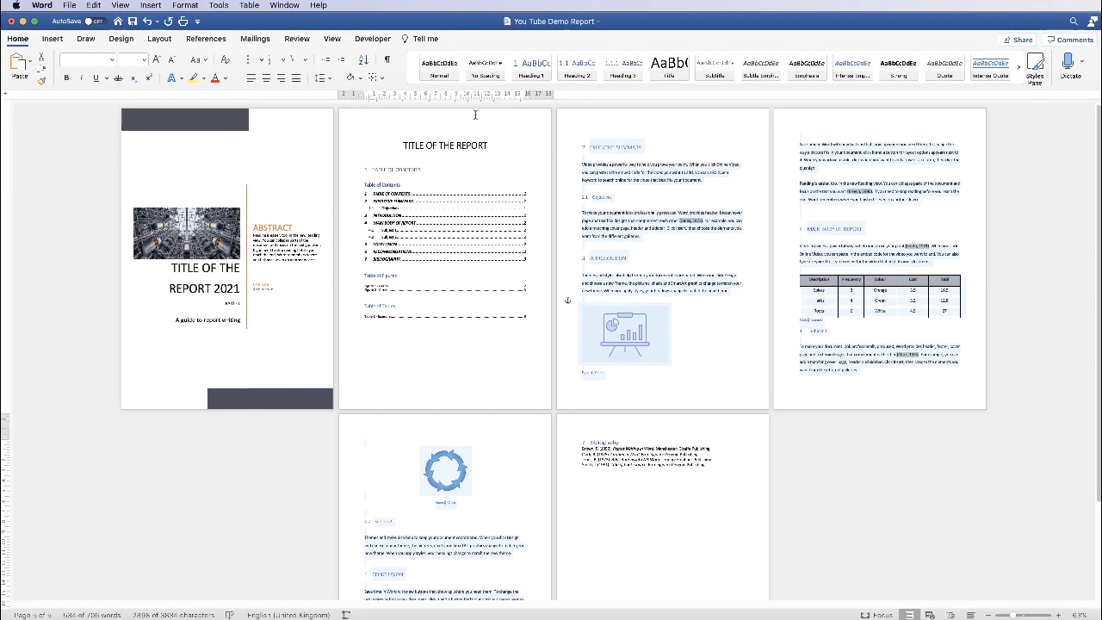
{"action": "mouse_move", "coordinate": [618, 219]}
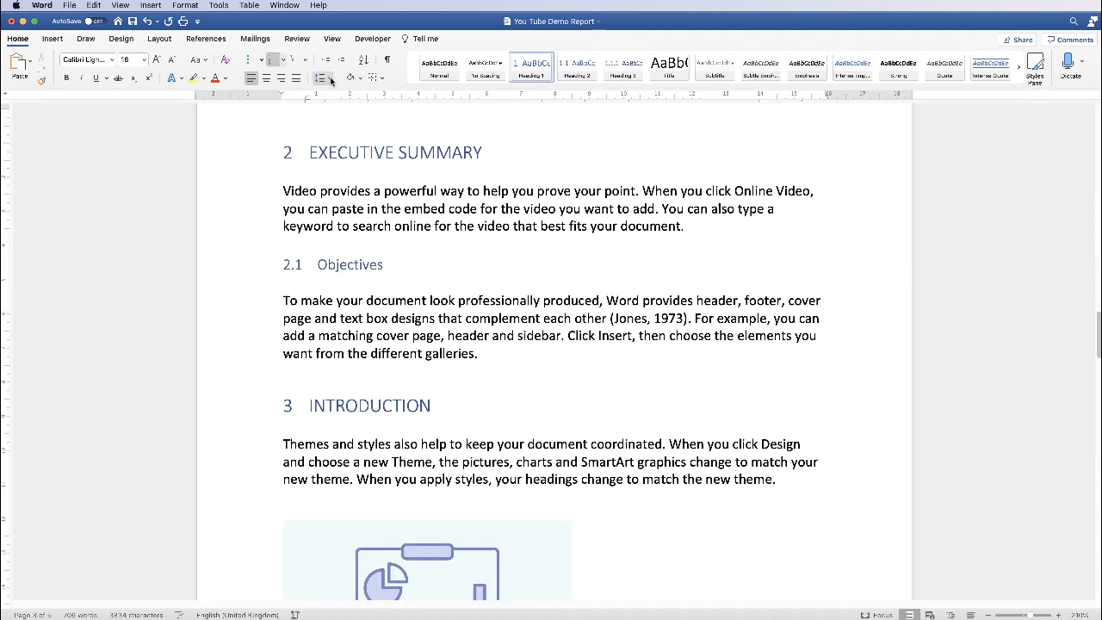
- Select the paragraph under Executive Summary and bring up its line spacing presets
{"action": "left_click", "coordinate": [322, 78]}
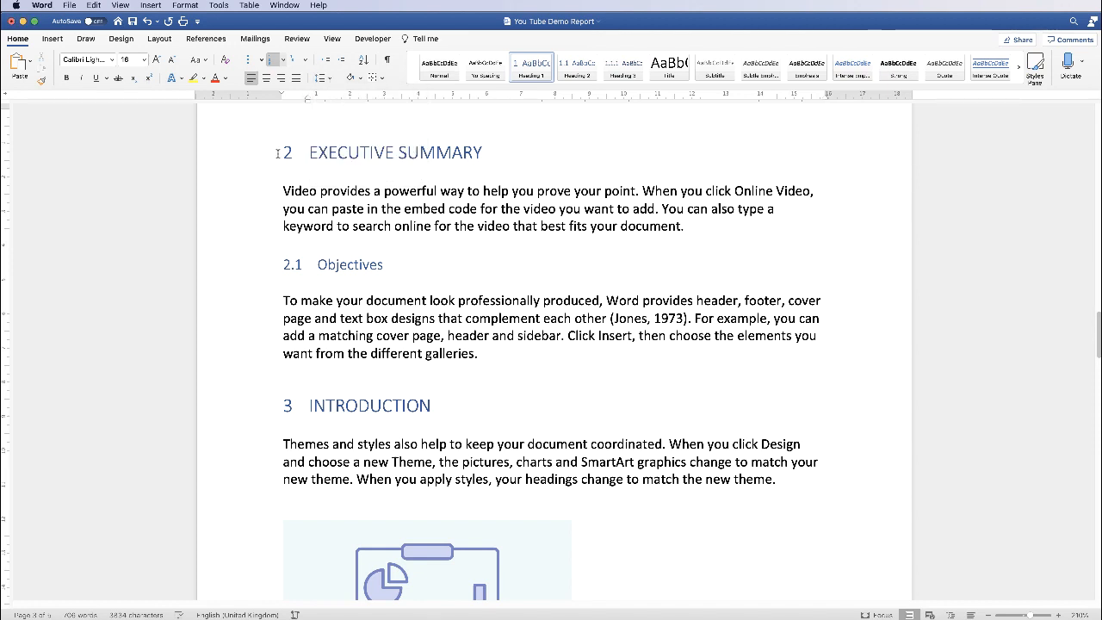
{"action": "left_click_drag", "start_coordinate": [283, 189], "coordinate": [682, 228]}
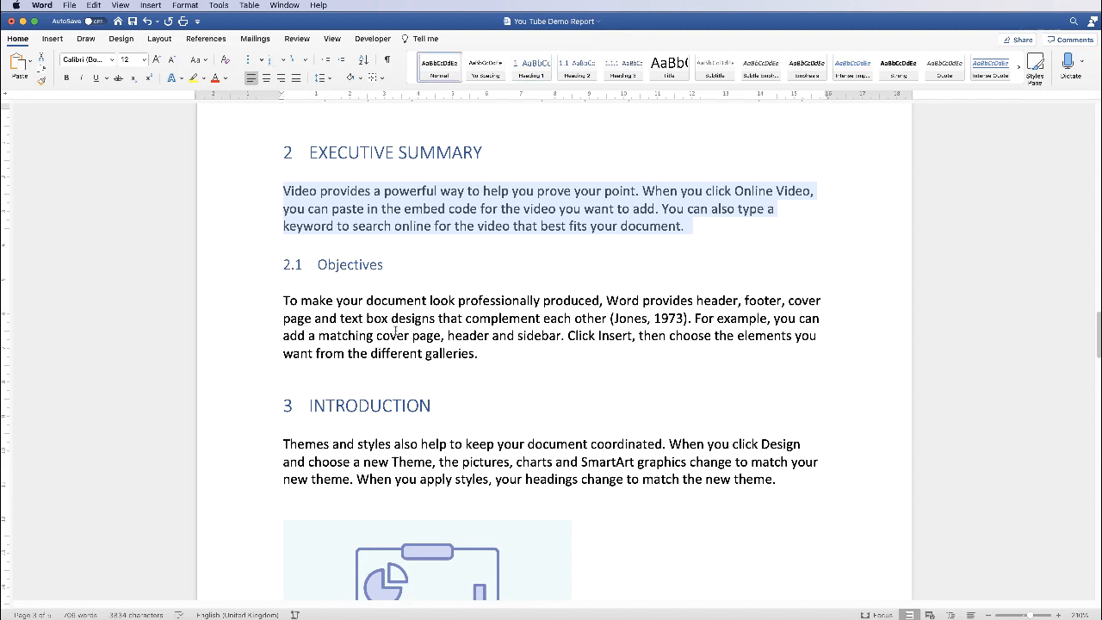
{"action": "left_click", "coordinate": [320, 77]}
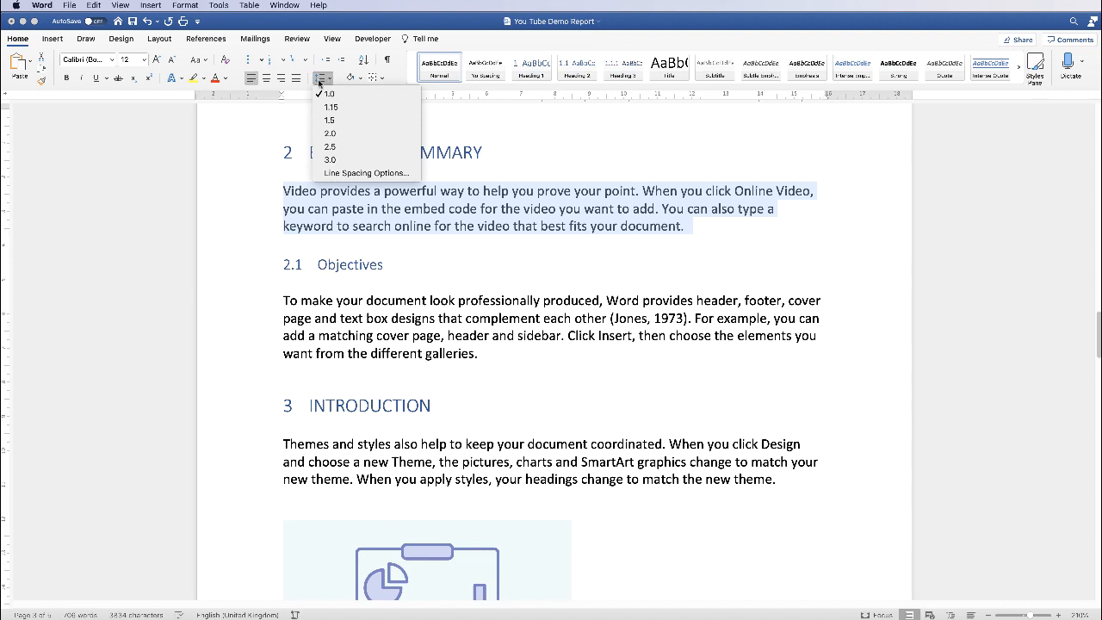
{"action": "mouse_move", "coordinate": [365, 172]}
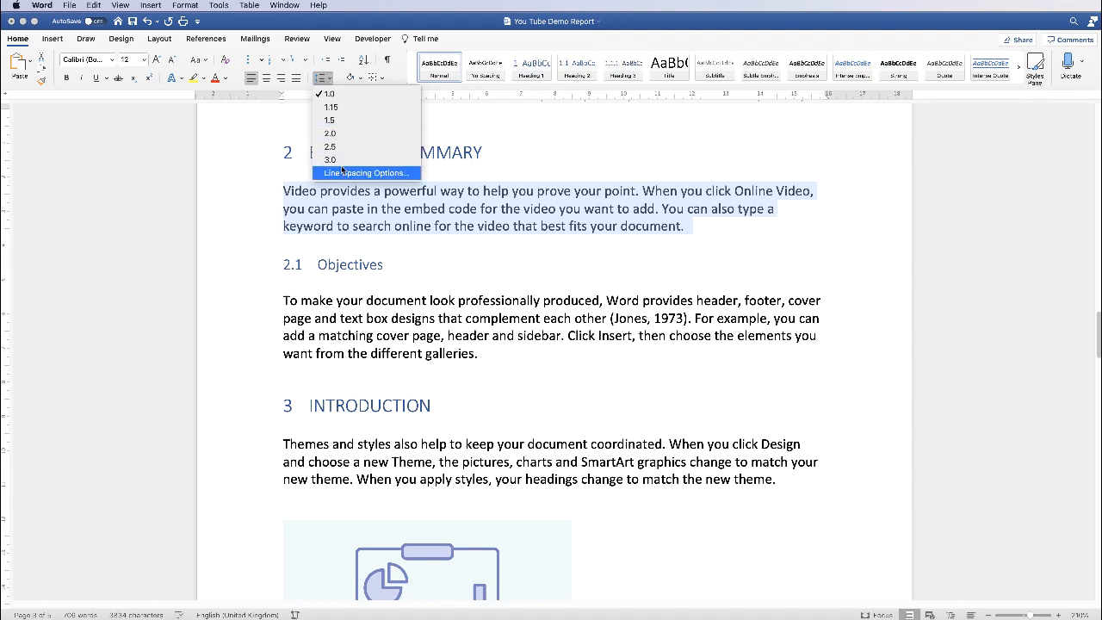
- Set the Executive Summary paragraph to Exactly 8 pt line spacing via Line Spacing Options
{"action": "left_click", "coordinate": [365, 172]}
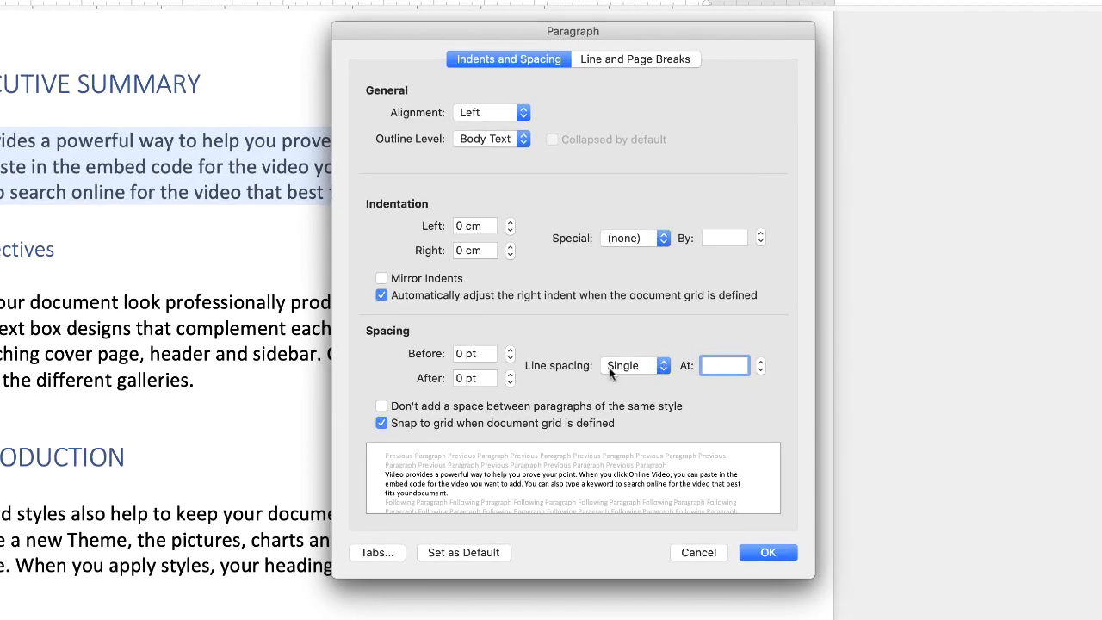
{"action": "left_click", "coordinate": [635, 365]}
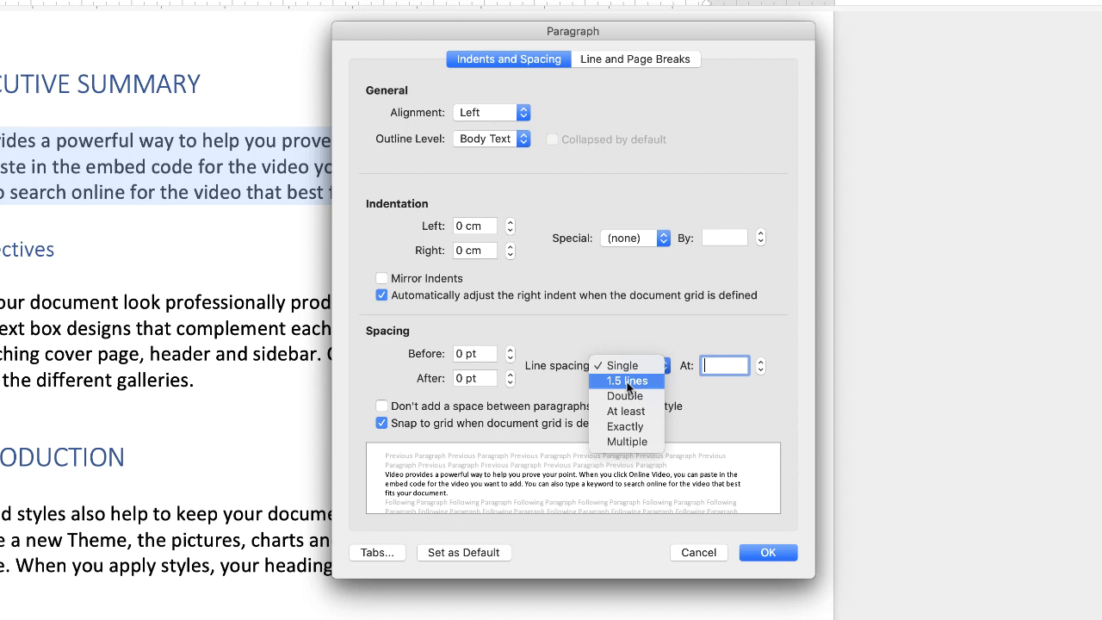
{"action": "mouse_move", "coordinate": [626, 427]}
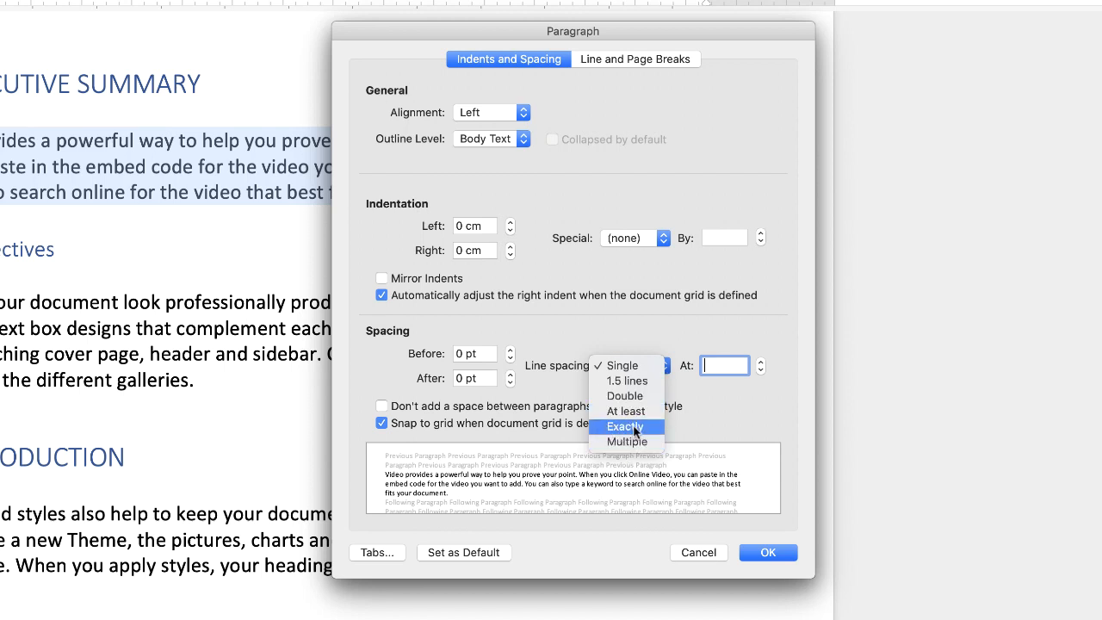
{"action": "left_click", "coordinate": [625, 427]}
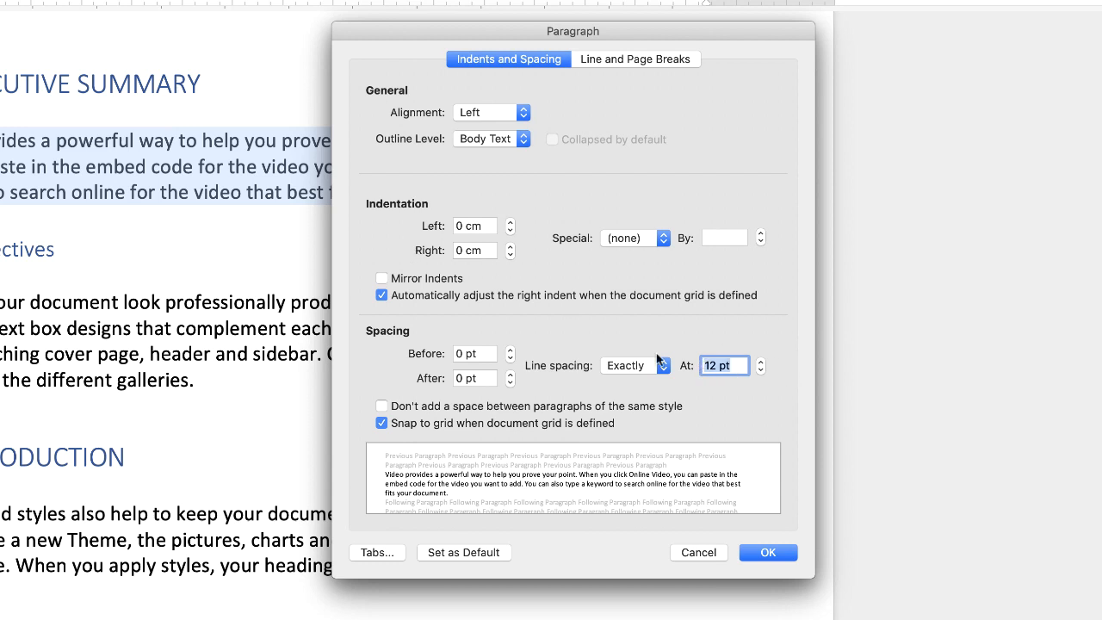
{"action": "type", "text": "8"}
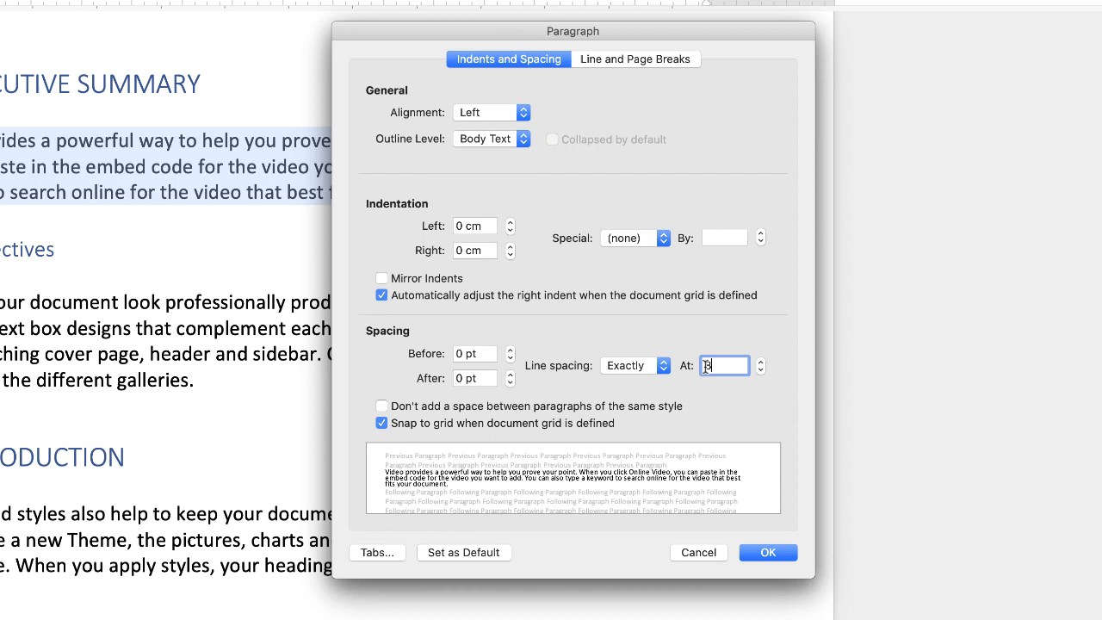
{"action": "type", "text": "8"}
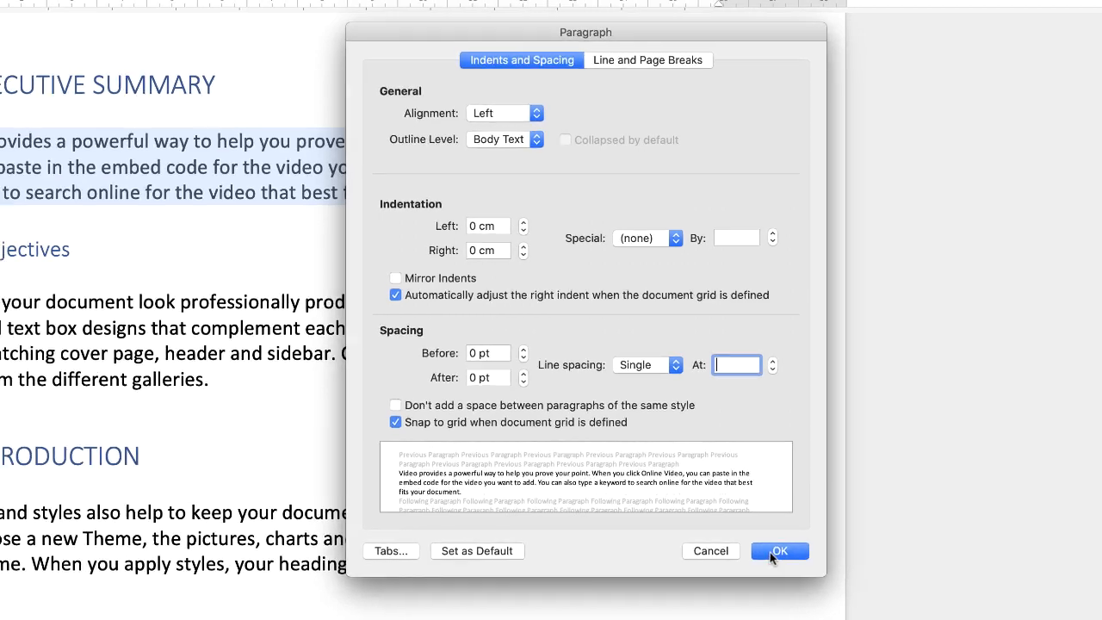
{"action": "left_click", "coordinate": [778, 551]}
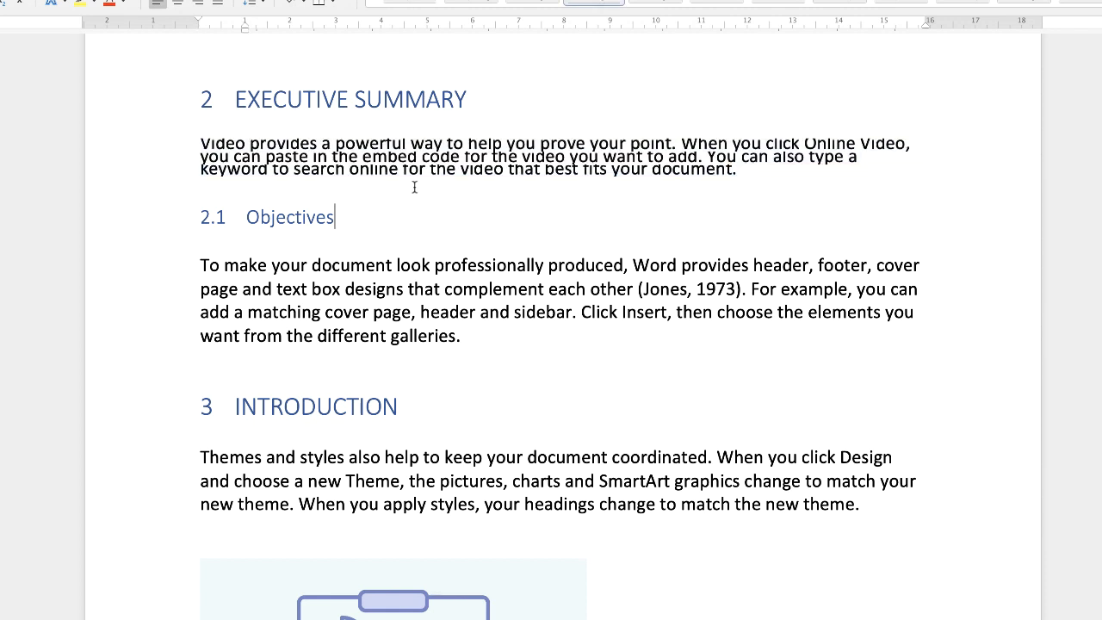
{"action": "mouse_move", "coordinate": [383, 145]}
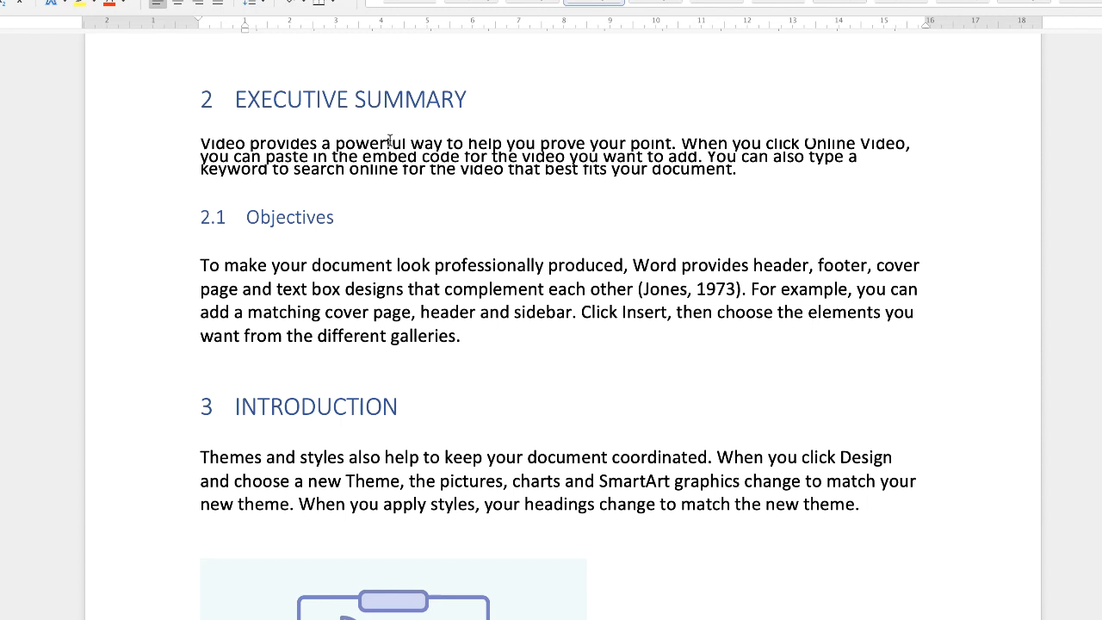
- Click in the squeezed Executive Summary paragraph to clear its selection
{"action": "left_click", "coordinate": [335, 217]}
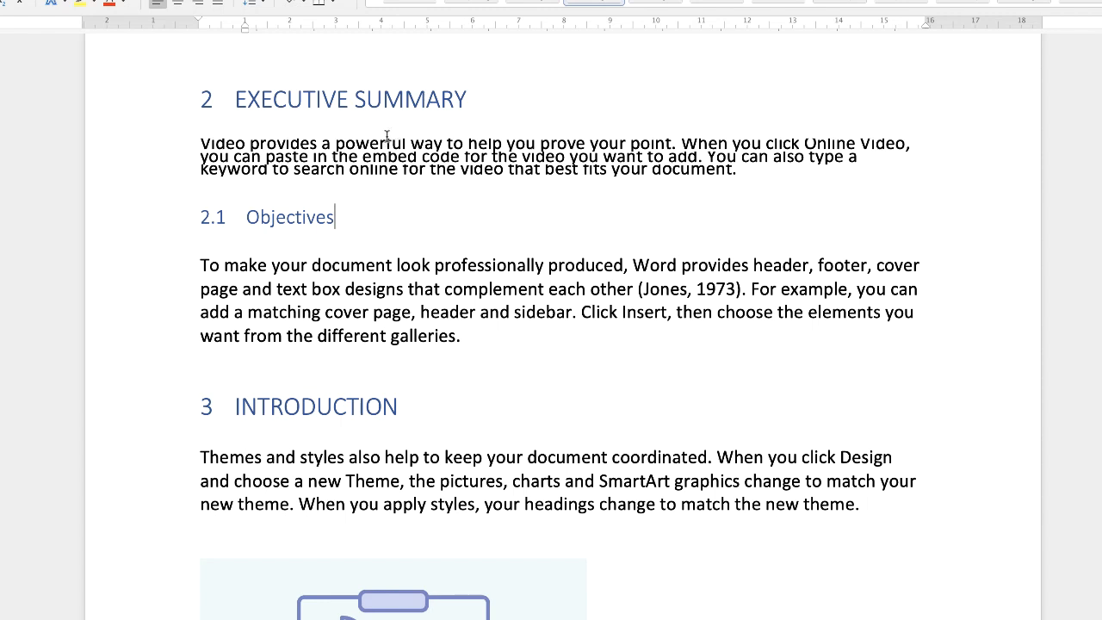
{"action": "mouse_move", "coordinate": [742, 166]}
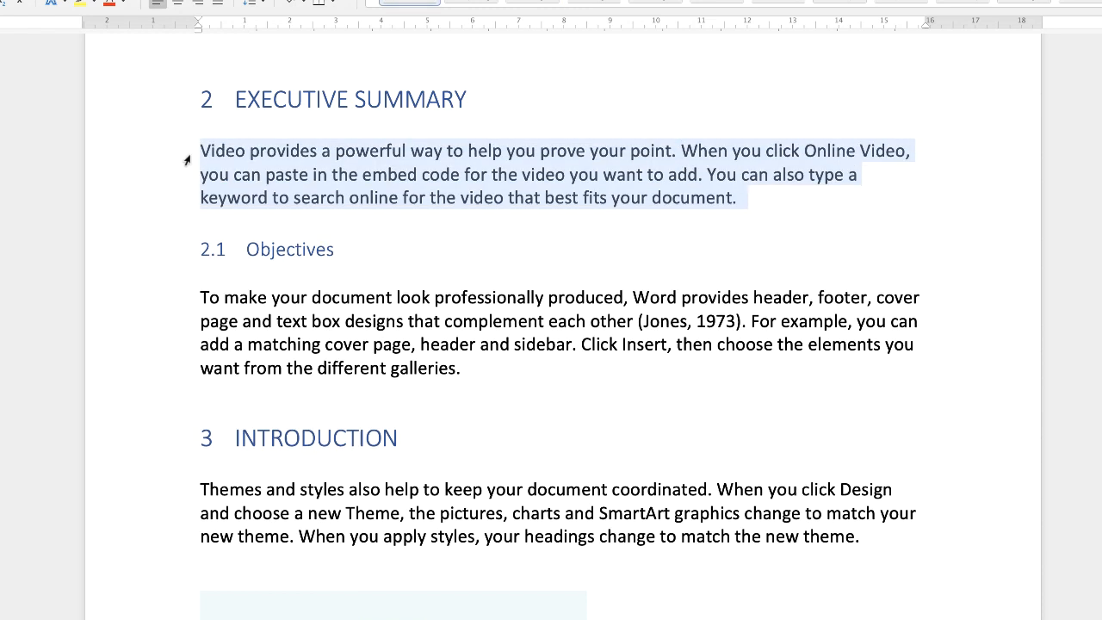
- Set the Executive Summary paragraph to Exactly 16 pt line spacing in the Paragraph dialog
{"action": "left_click", "coordinate": [251, 4]}
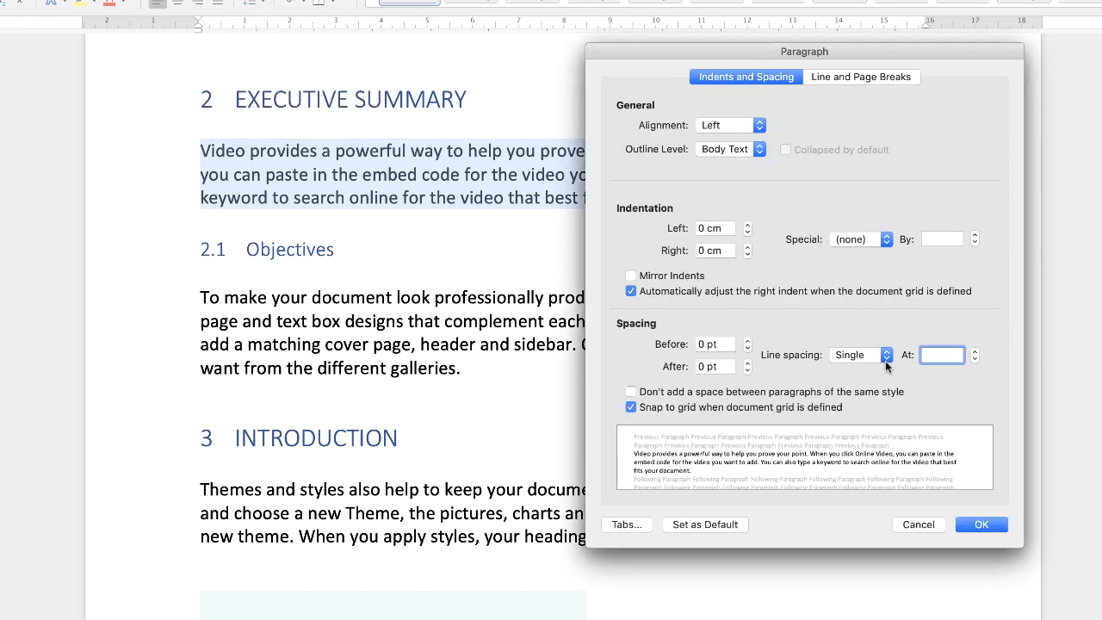
{"action": "left_click", "coordinate": [886, 355]}
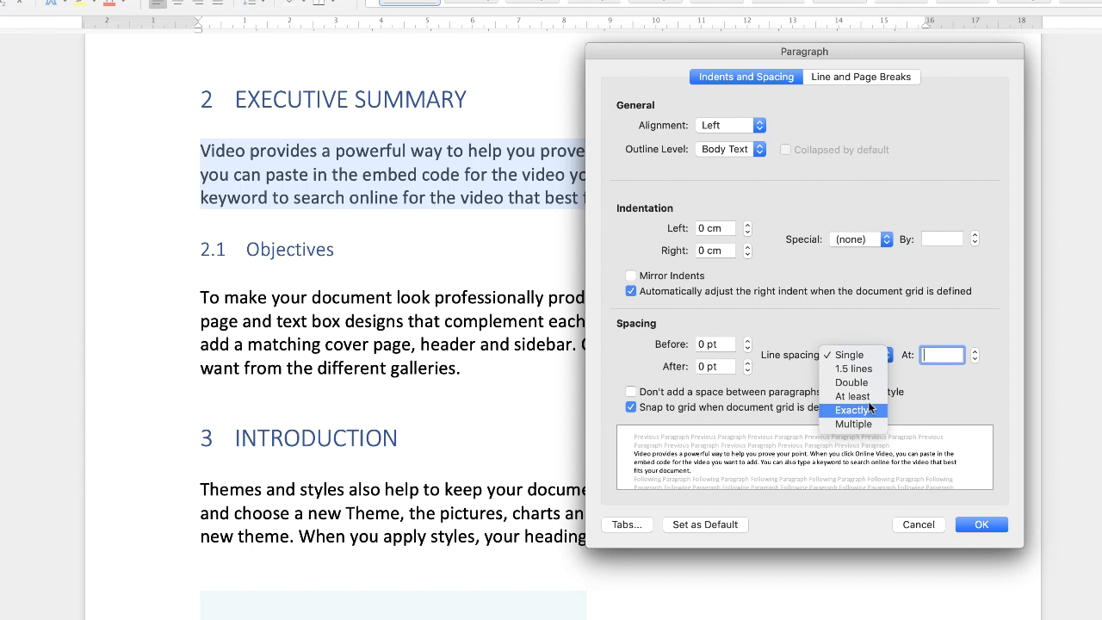
{"action": "left_click", "coordinate": [853, 409]}
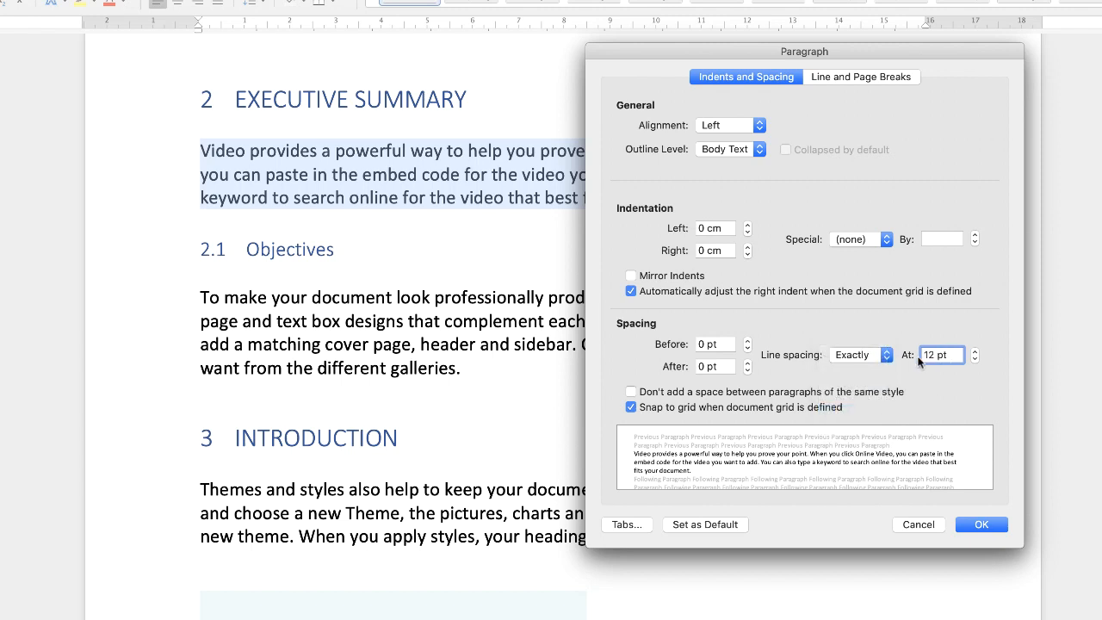
{"action": "mouse_move", "coordinate": [974, 361]}
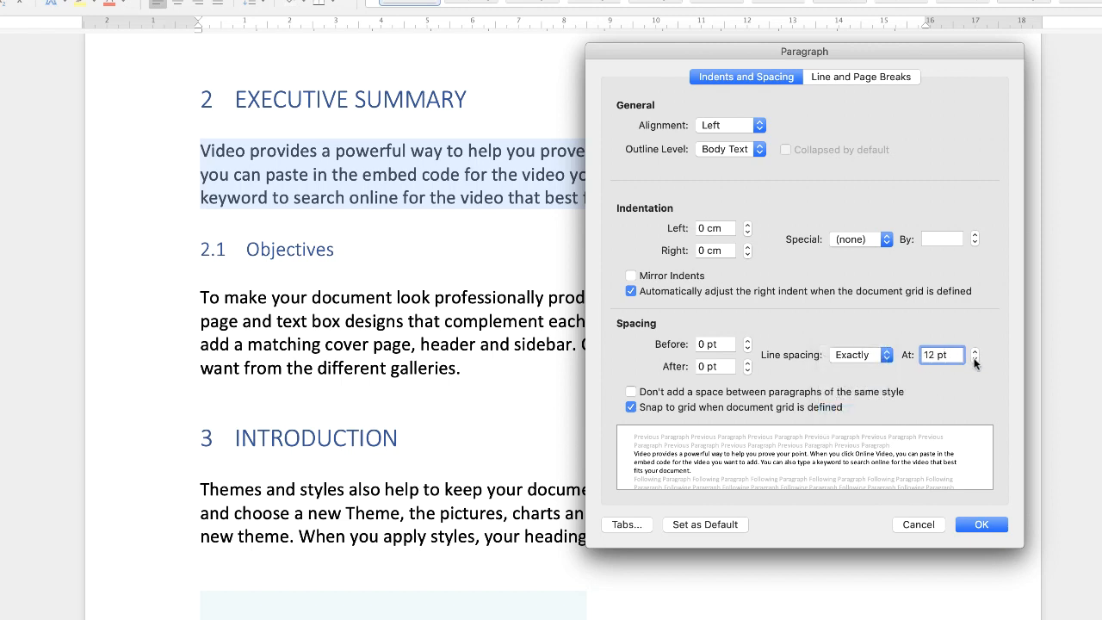
{"action": "left_click", "coordinate": [974, 351]}
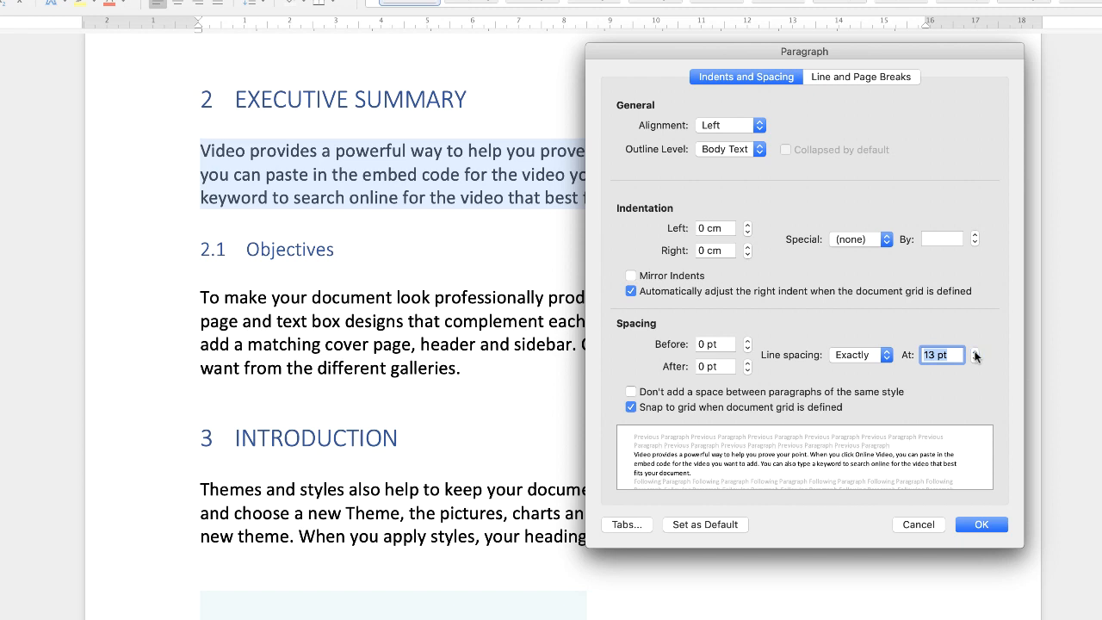
{"action": "left_click", "coordinate": [974, 351]}
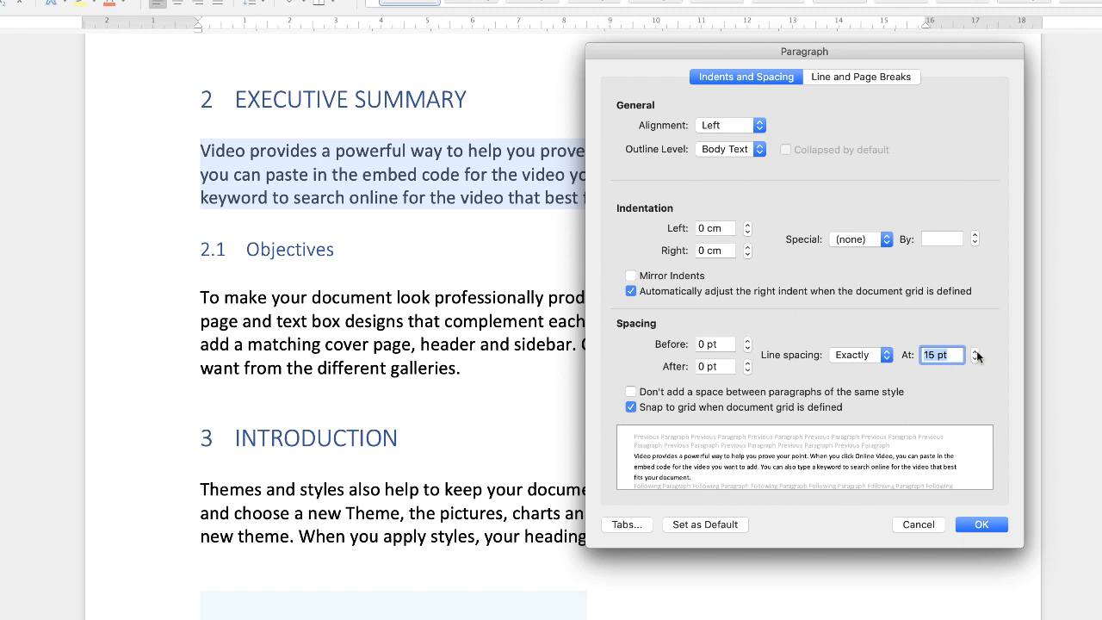
{"action": "left_click", "coordinate": [975, 351]}
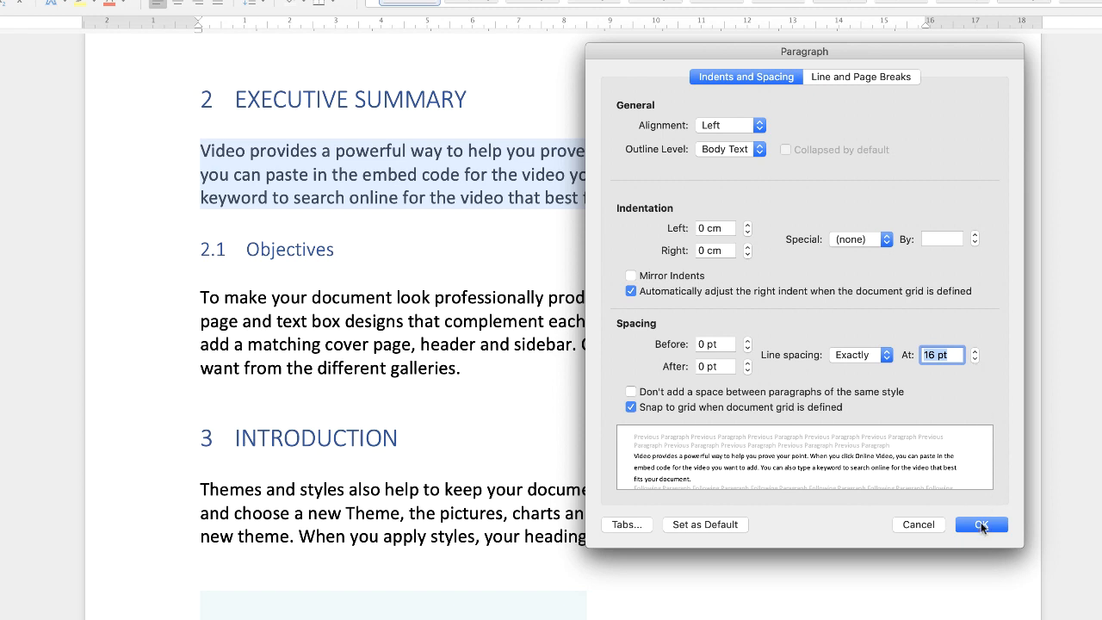
{"action": "left_click", "coordinate": [981, 523]}
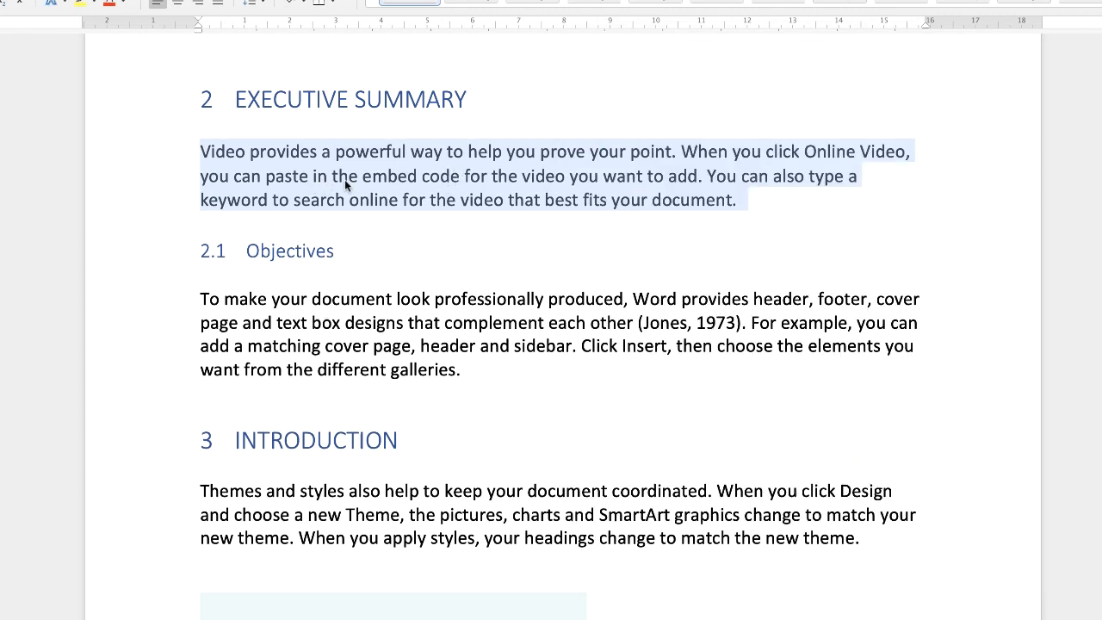
{"action": "mouse_move", "coordinate": [564, 177]}
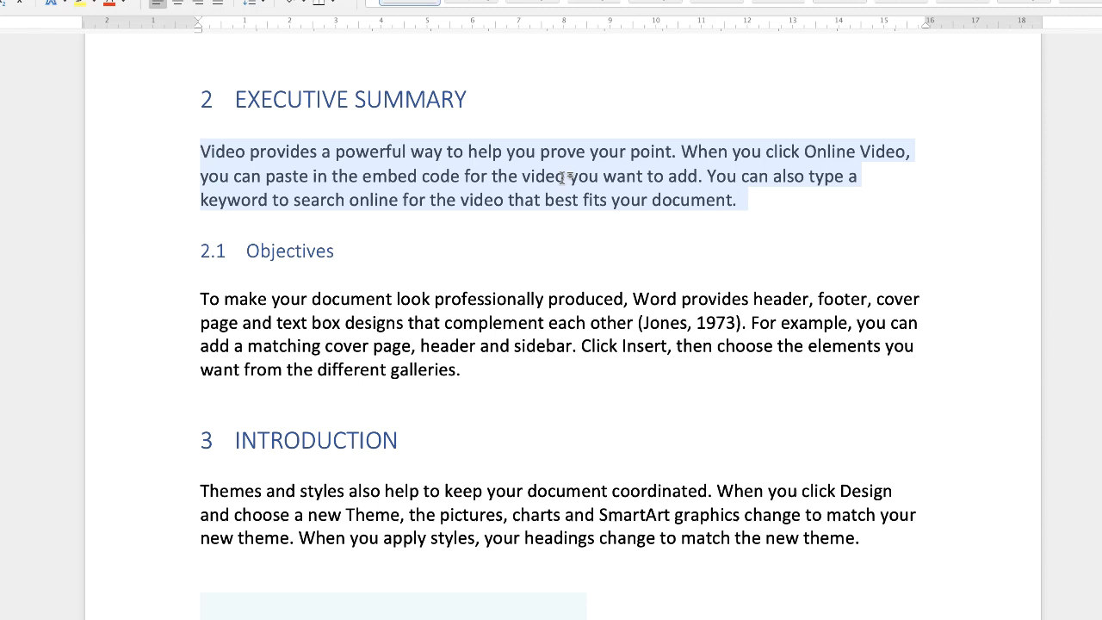
- Deselect to check the 16 pt spacing, then reselect the Executive Summary paragraph
{"action": "left_click", "coordinate": [335, 251]}
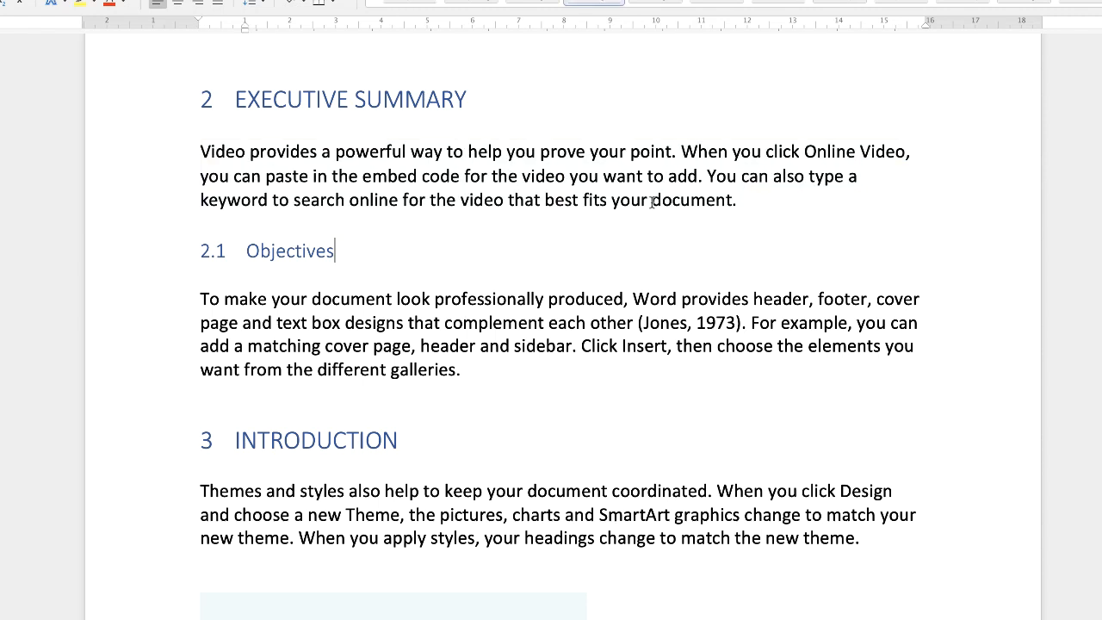
{"action": "left_click_drag", "start_coordinate": [200, 151], "coordinate": [735, 200]}
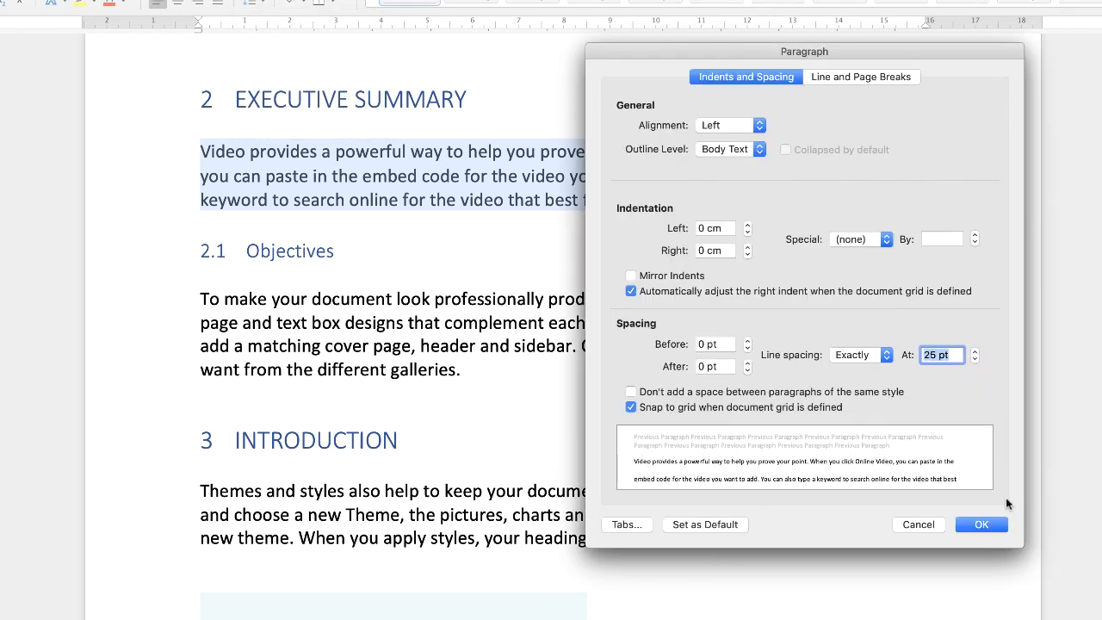
- Confirm Exactly 25 pt line spacing, then reselect the paragraph and bring up its context menu
{"action": "left_click", "coordinate": [982, 523]}
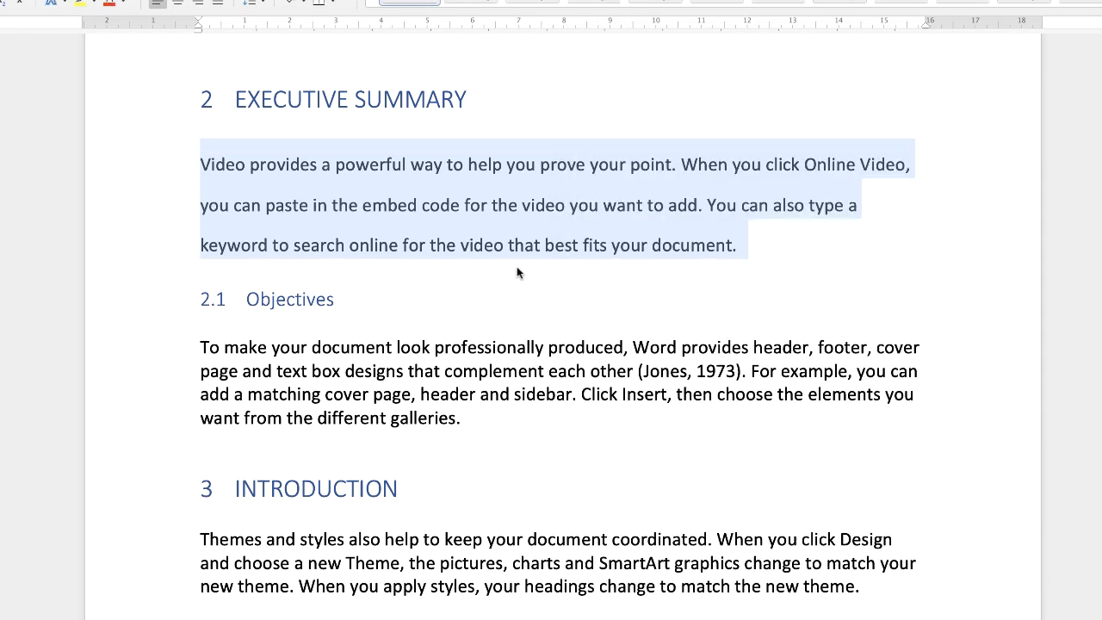
{"action": "left_click", "coordinate": [384, 258]}
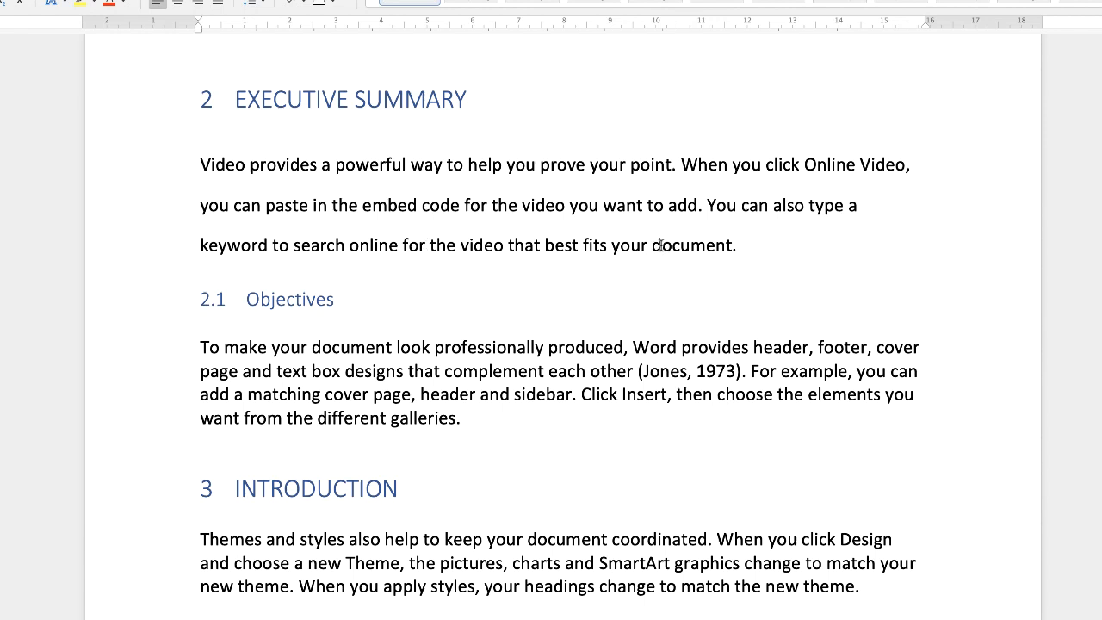
{"action": "left_click", "coordinate": [737, 245]}
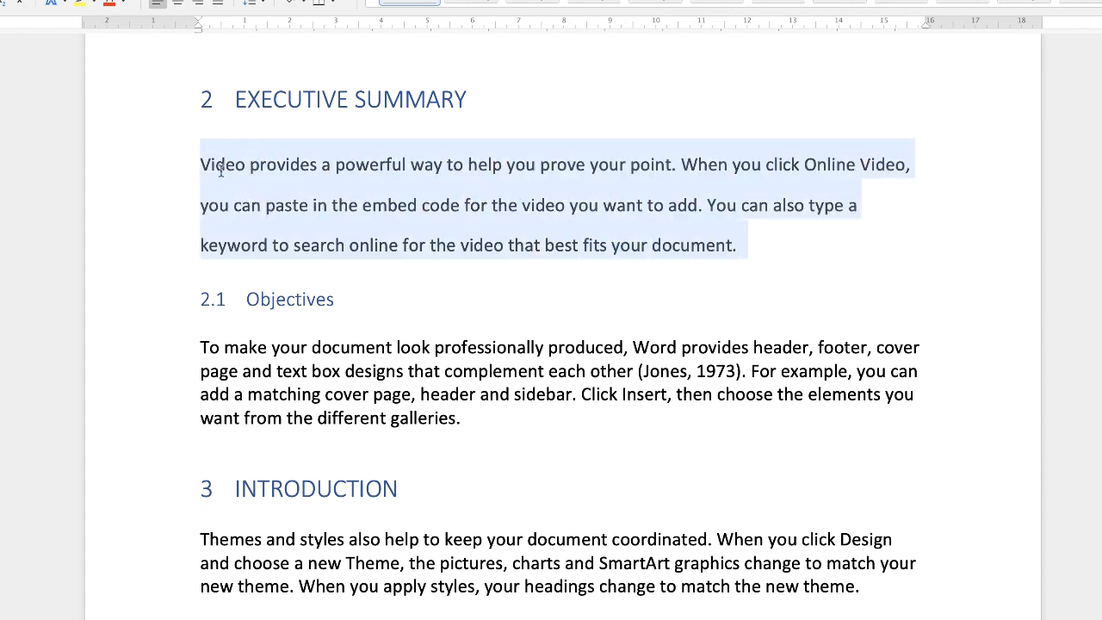
{"action": "mouse_move", "coordinate": [581, 207]}
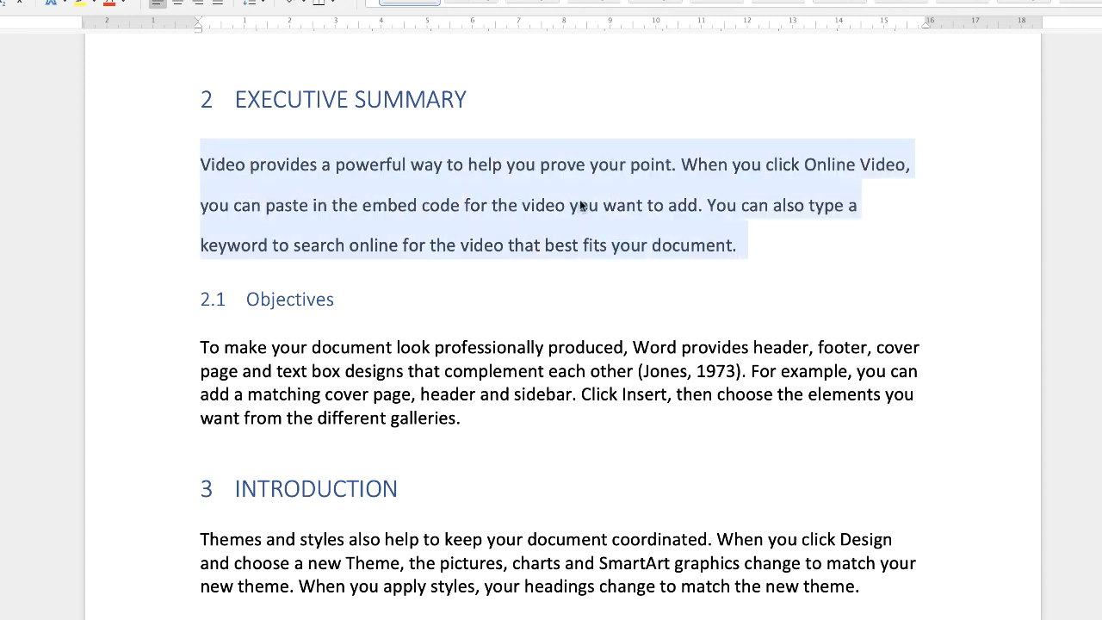
{"action": "right_click", "coordinate": [582, 206]}
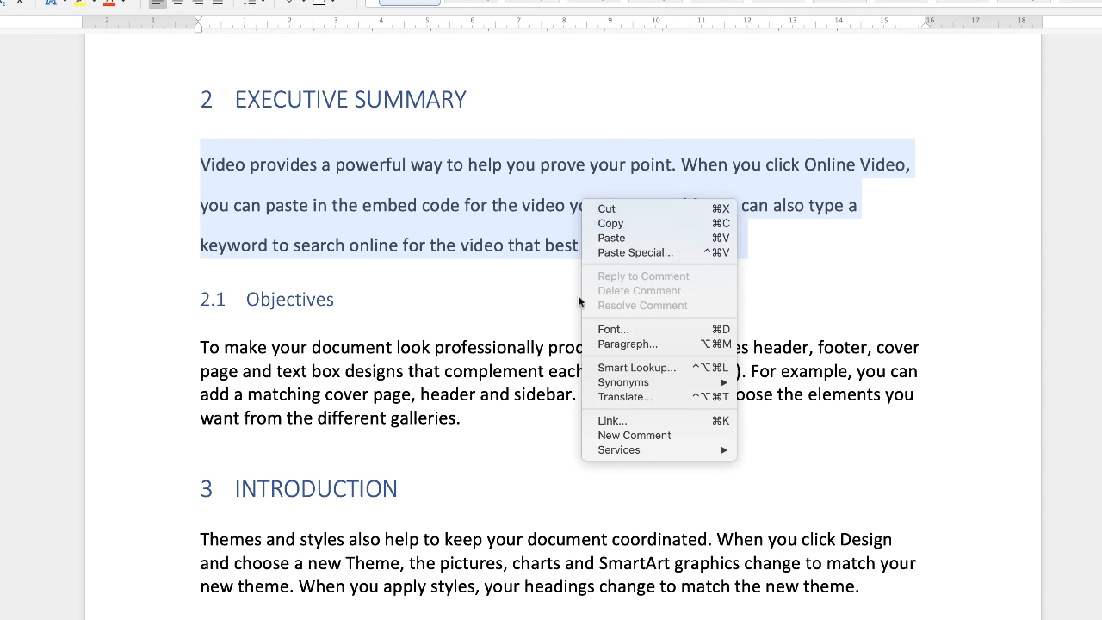
- Give the paragraph Expanded character spacing by 2 pt in the Font dialog's Advanced settings
{"action": "left_click", "coordinate": [612, 329]}
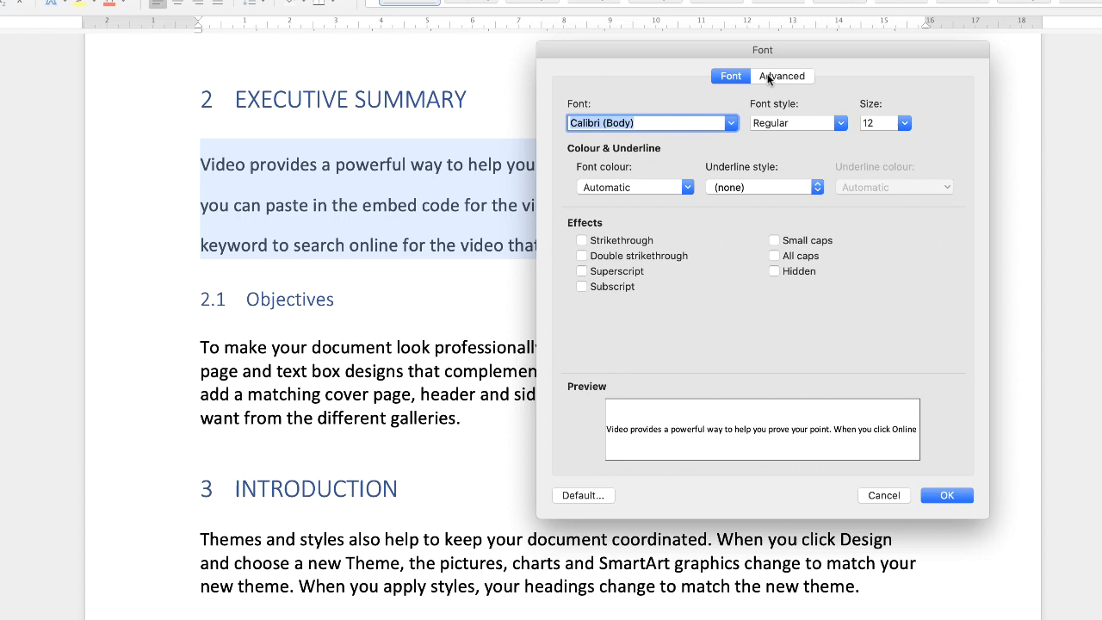
{"action": "left_click", "coordinate": [781, 76]}
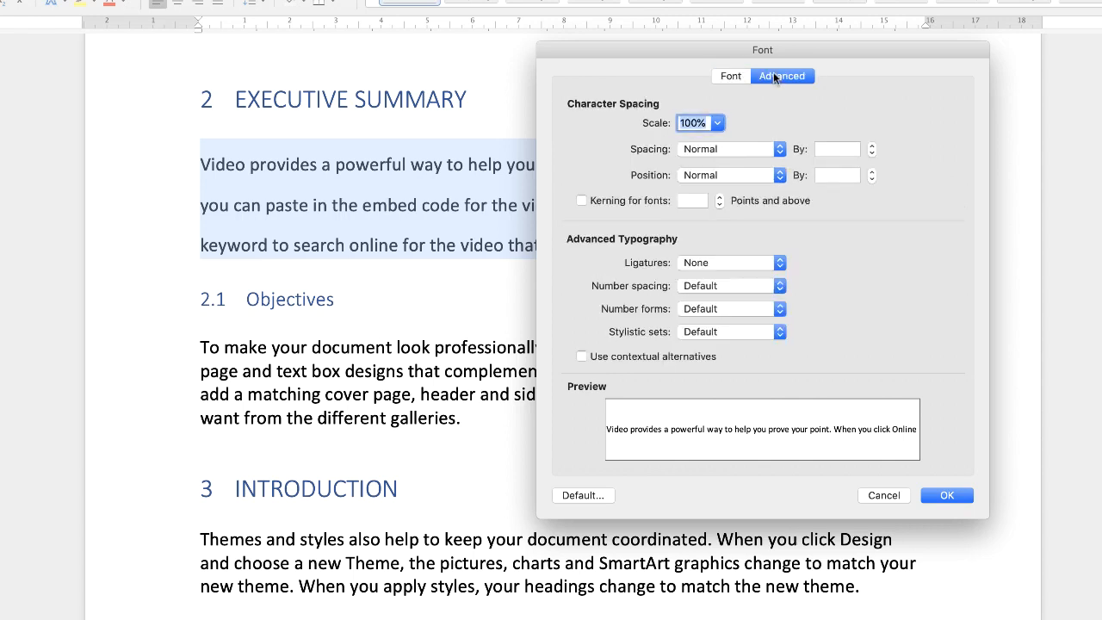
{"action": "mouse_move", "coordinate": [662, 151]}
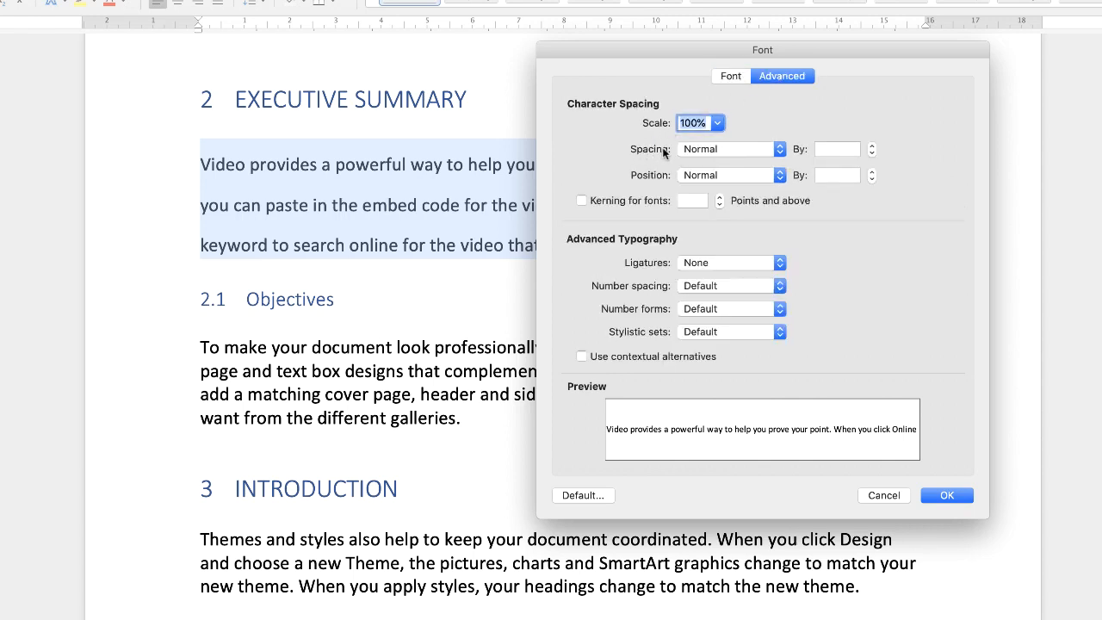
{"action": "mouse_move", "coordinate": [771, 151]}
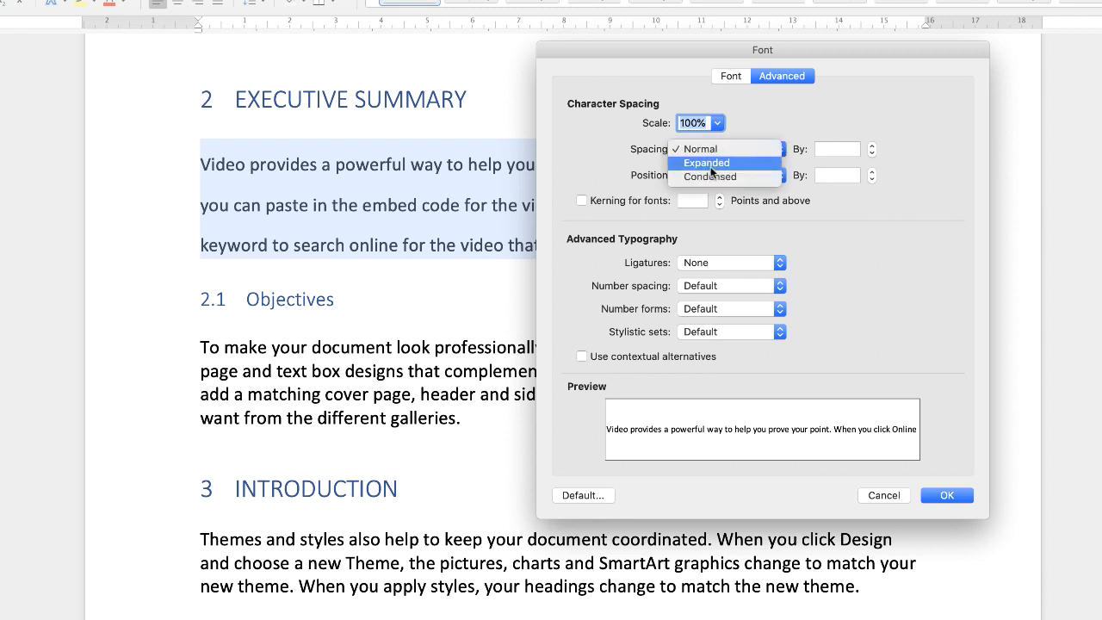
{"action": "left_click", "coordinate": [706, 161]}
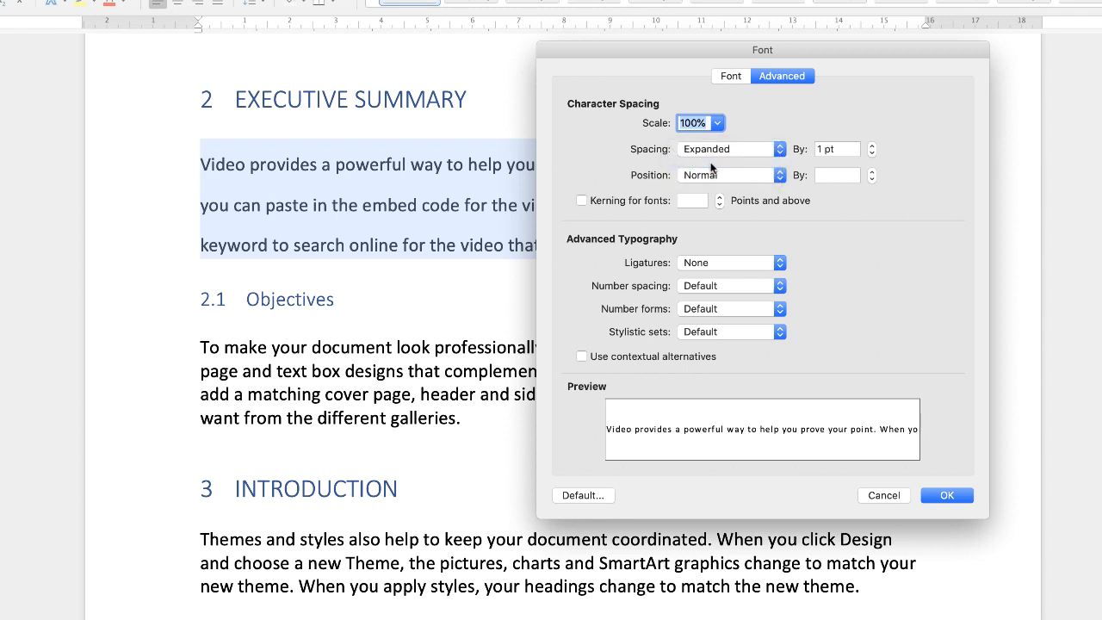
{"action": "mouse_move", "coordinate": [766, 440]}
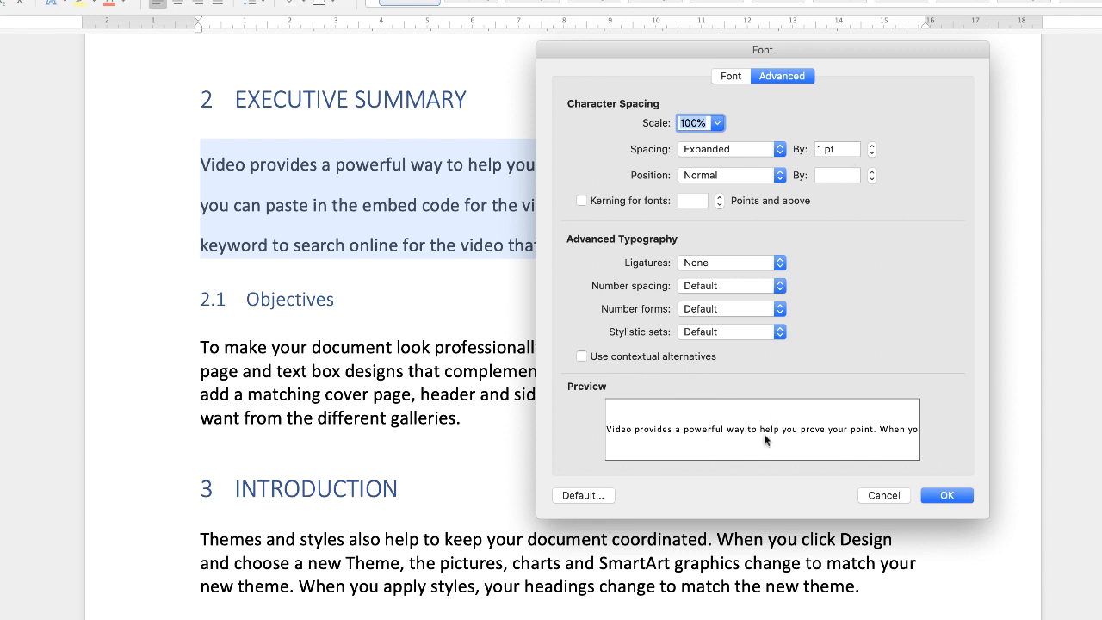
{"action": "mouse_move", "coordinate": [871, 148]}
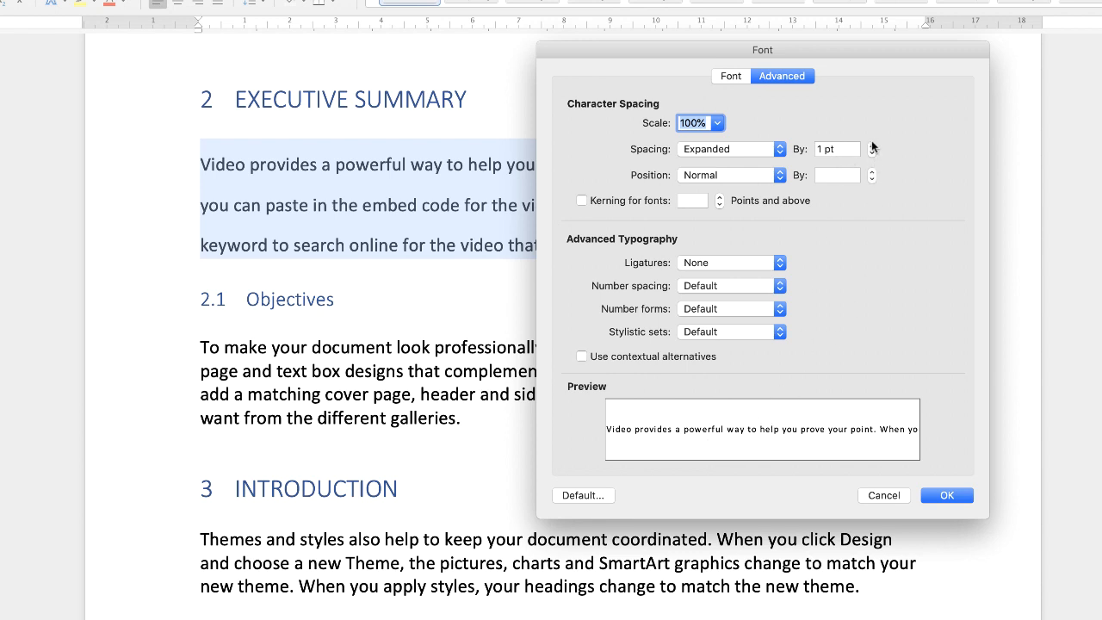
{"action": "mouse_move", "coordinate": [871, 148]}
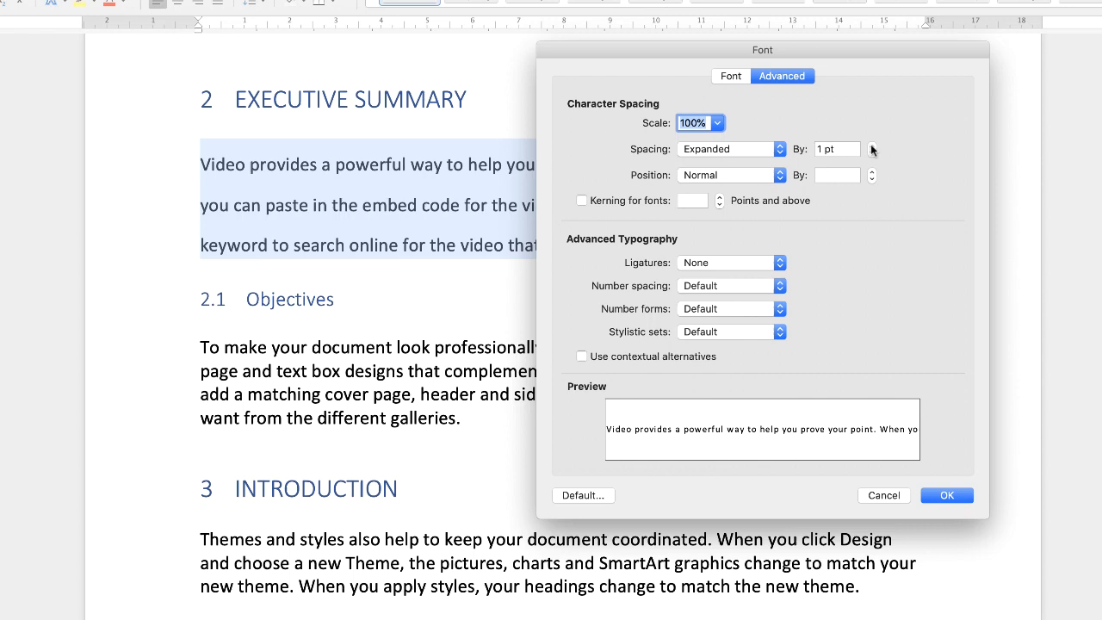
{"action": "left_click", "coordinate": [871, 144]}
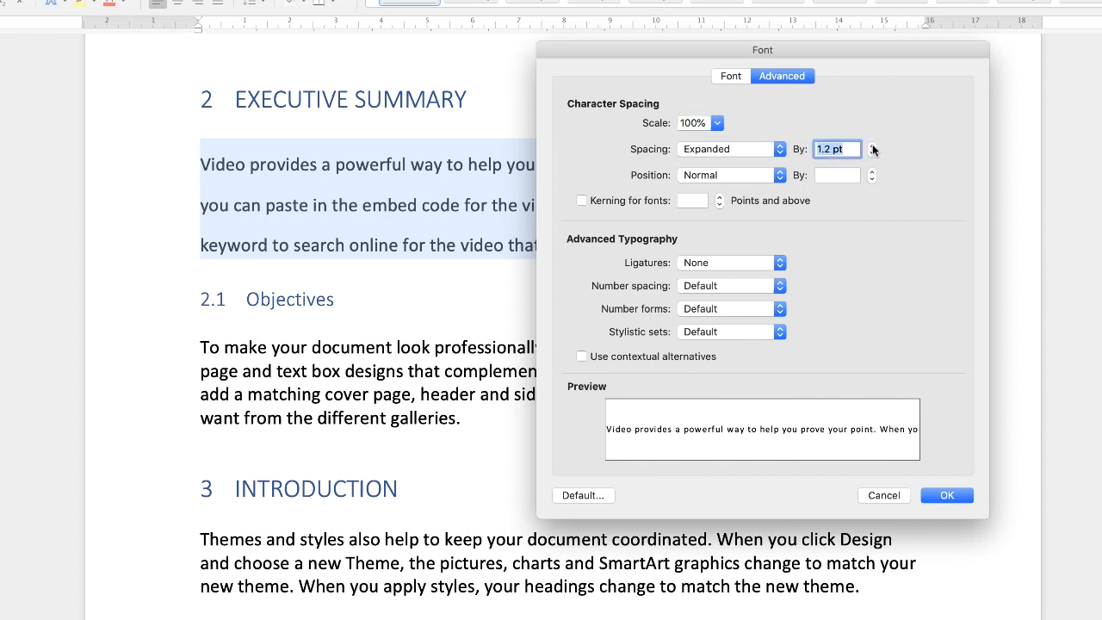
{"action": "left_click", "coordinate": [871, 145]}
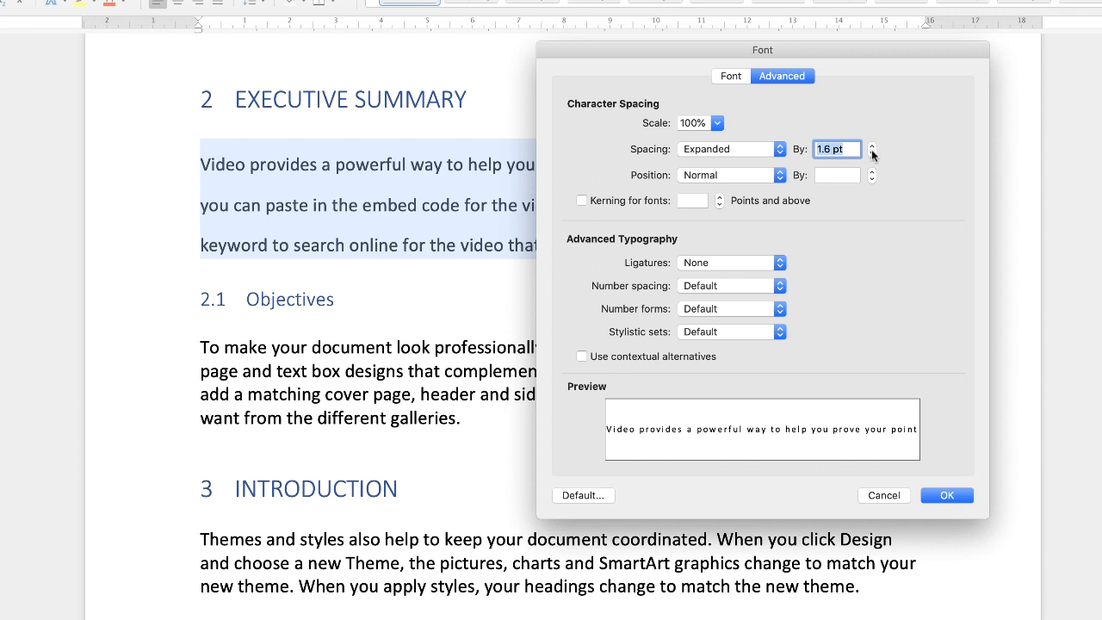
{"action": "left_click", "coordinate": [871, 144]}
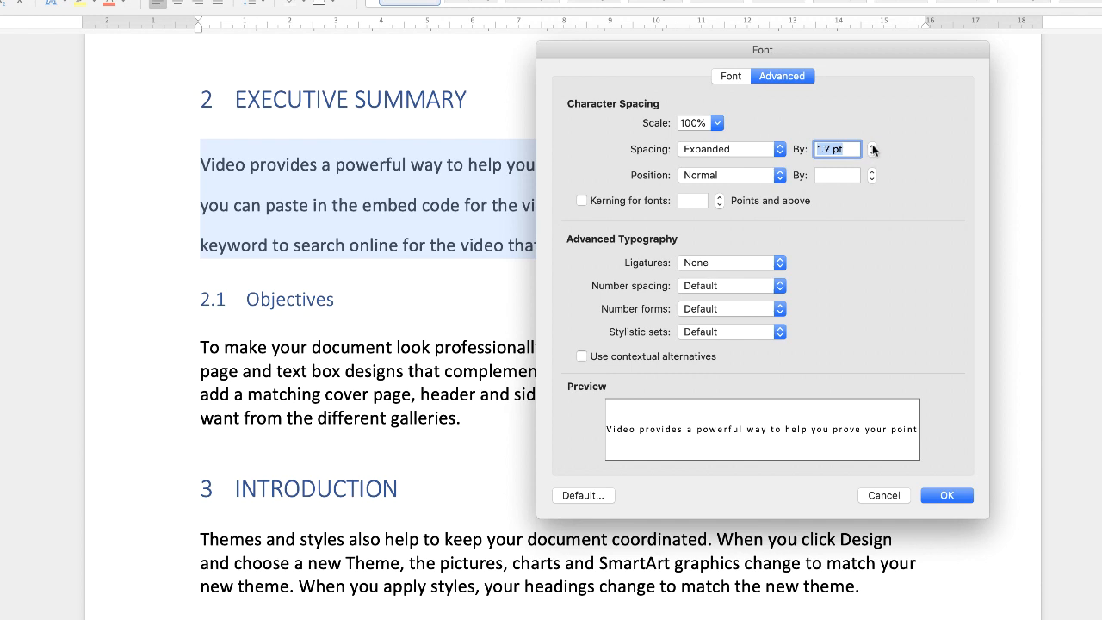
{"action": "left_click", "coordinate": [871, 145]}
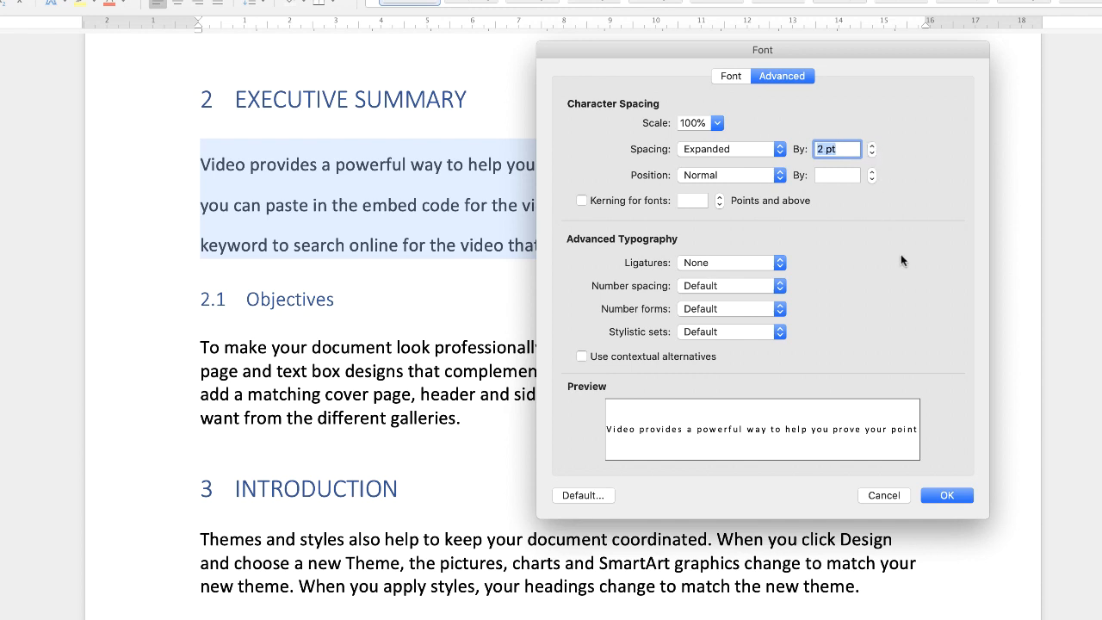
{"action": "left_click", "coordinate": [945, 496]}
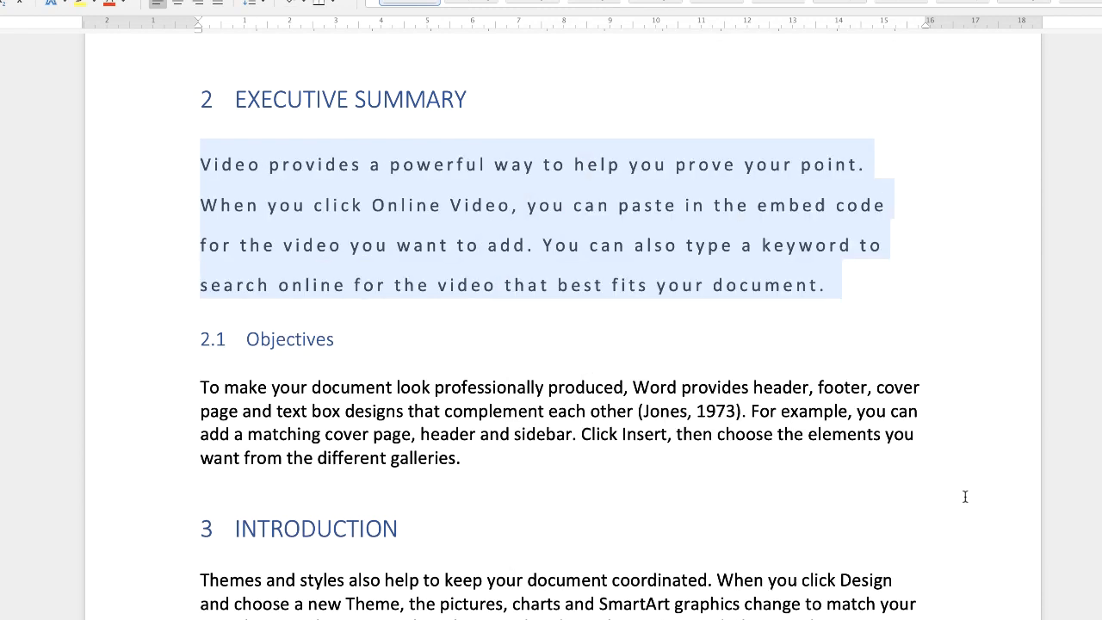
{"action": "left_click", "coordinate": [439, 244]}
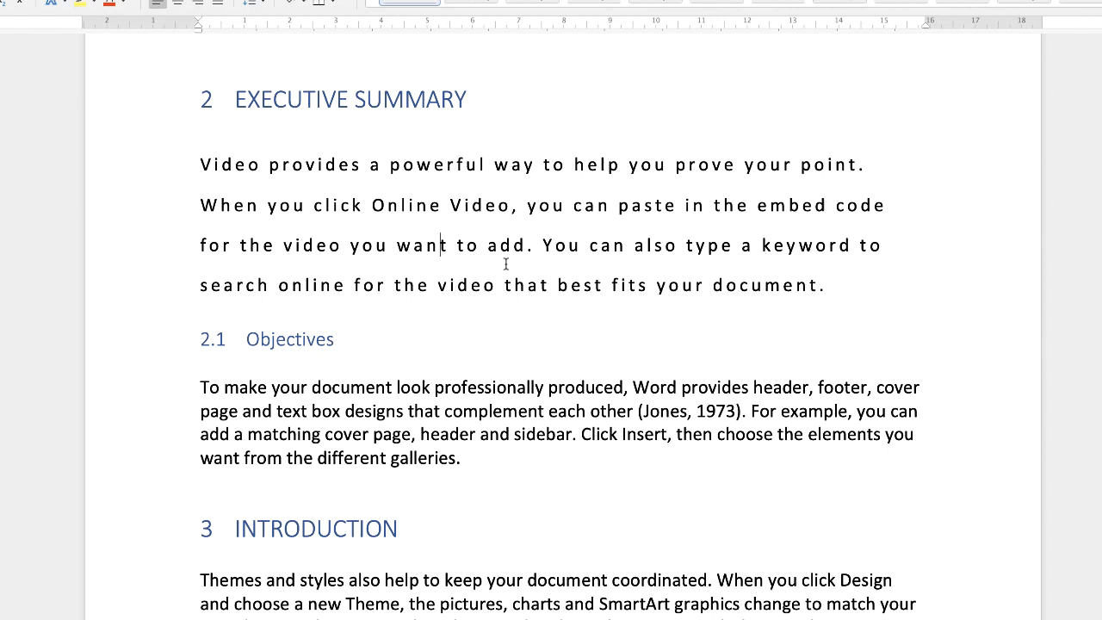
{"action": "double_click", "coordinate": [423, 458]}
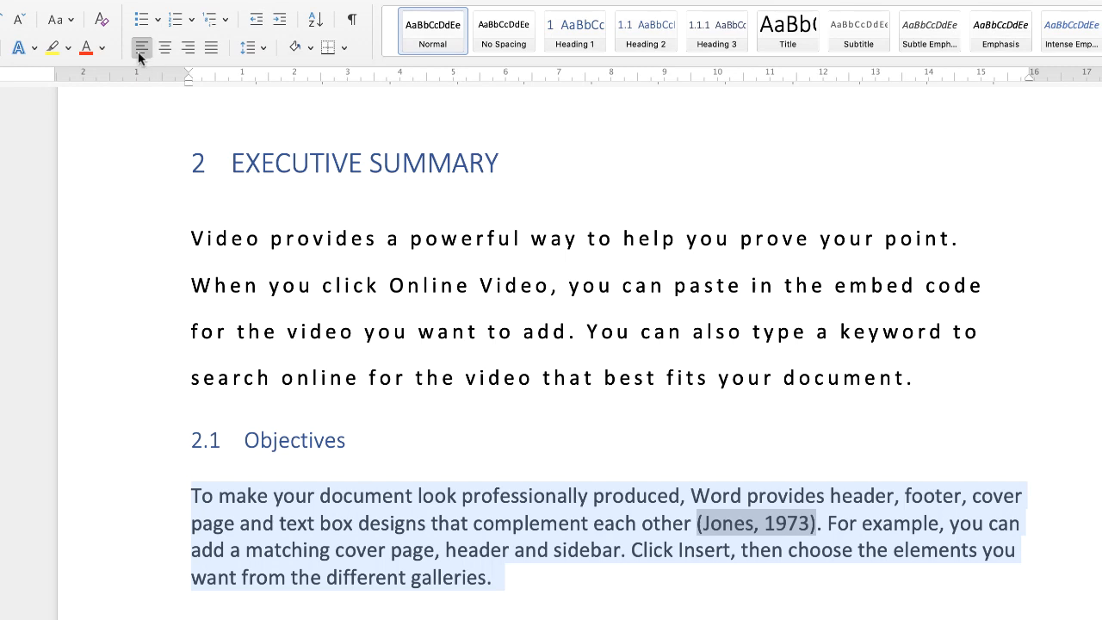
- Try left, right and justified alignment on the Objectives paragraph, then leave it centred
{"action": "left_click", "coordinate": [188, 48]}
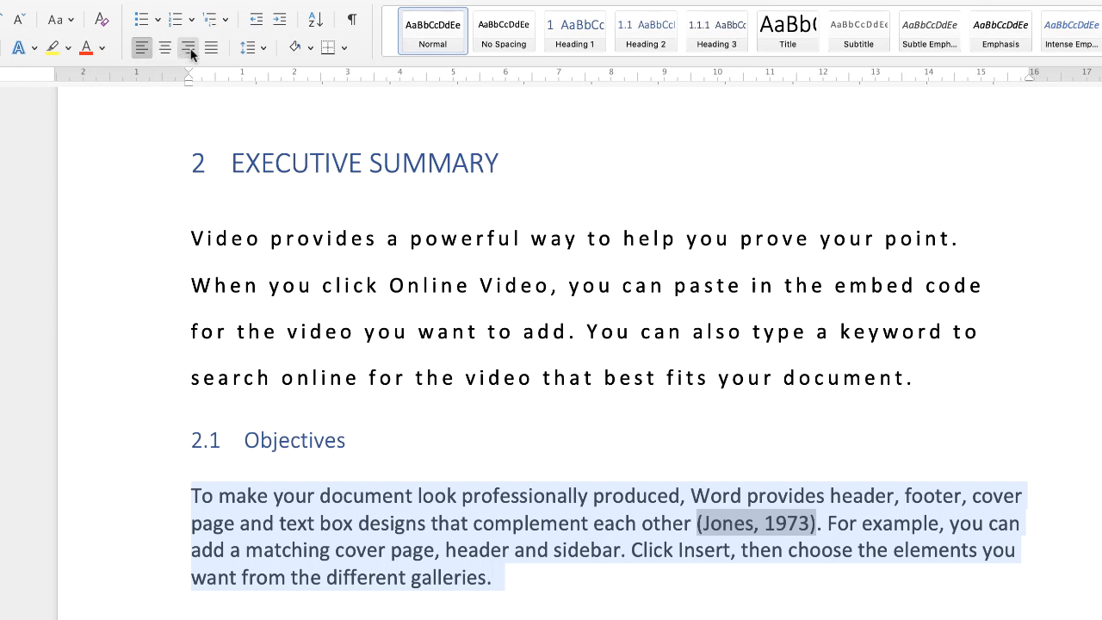
{"action": "left_click", "coordinate": [210, 48]}
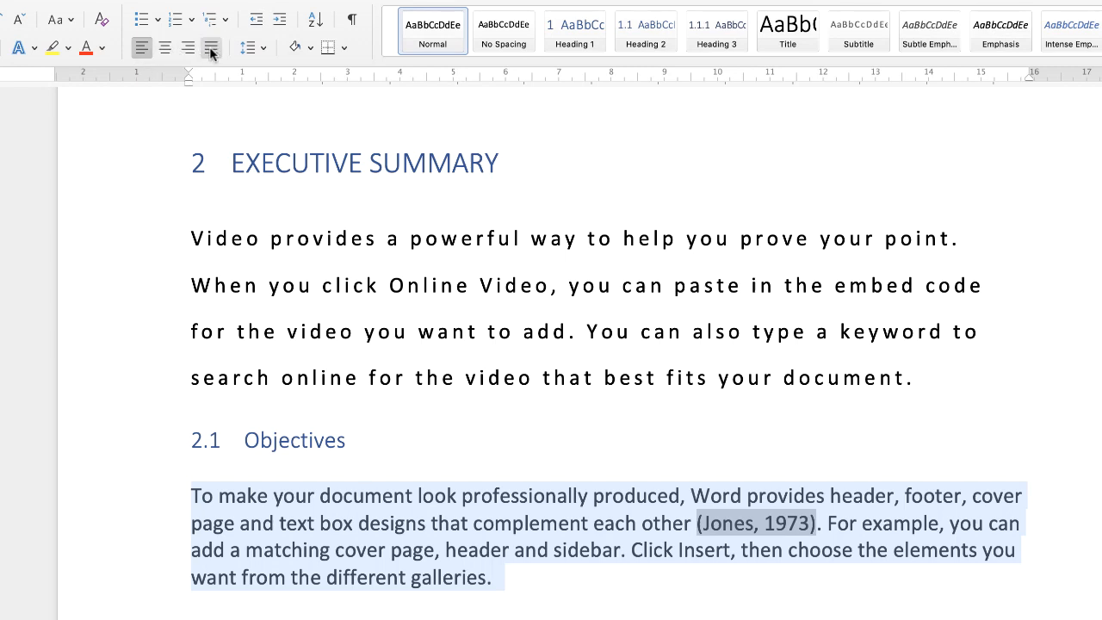
{"action": "left_click", "coordinate": [210, 48]}
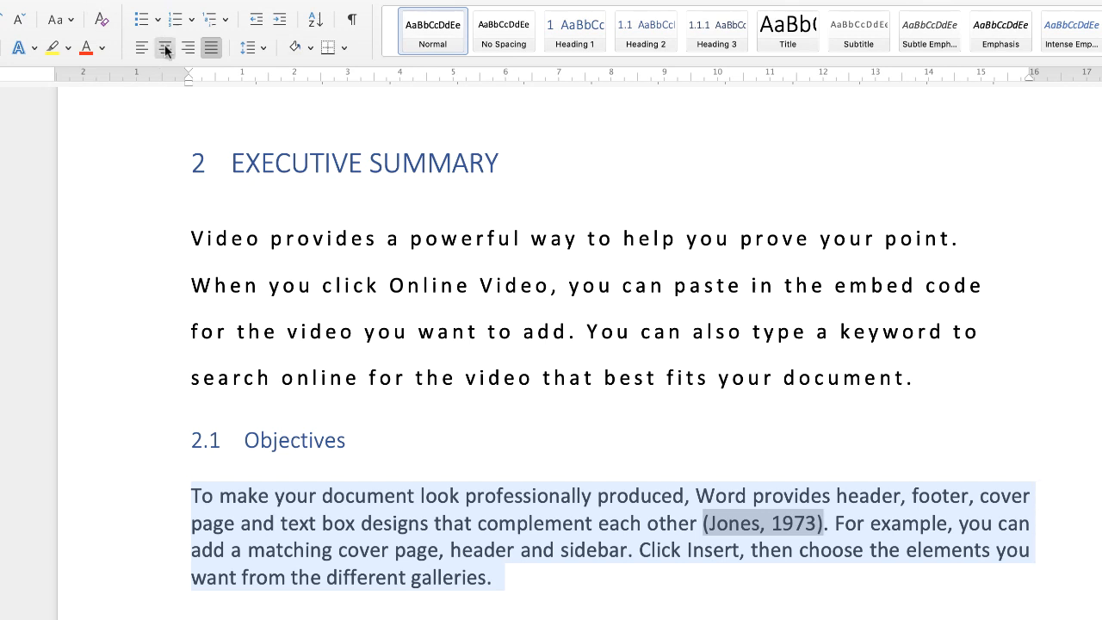
{"action": "left_click", "coordinate": [164, 48]}
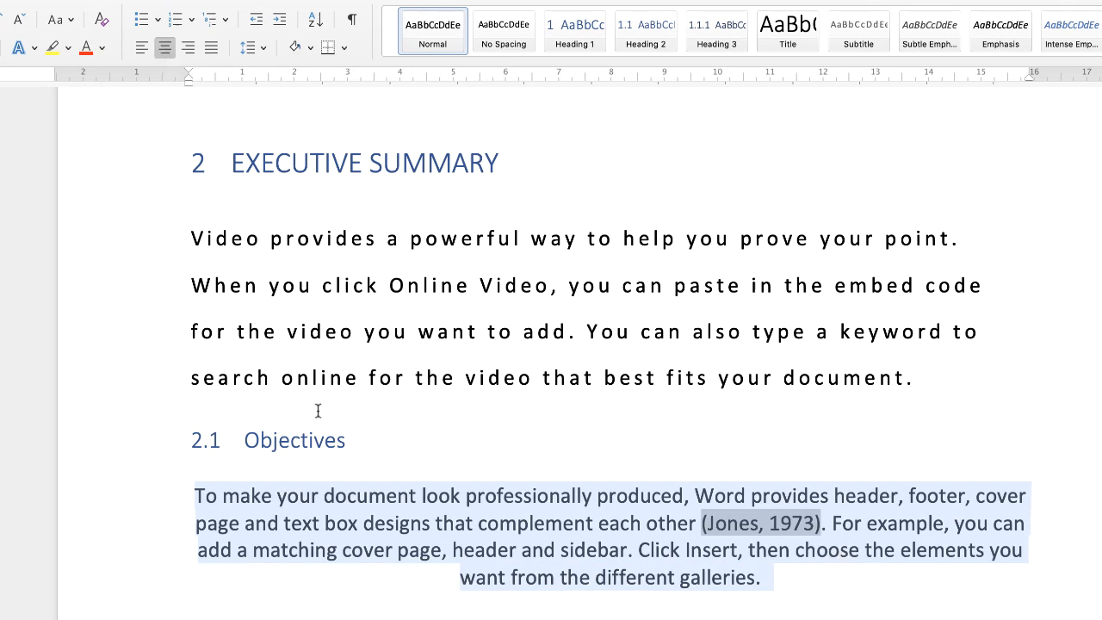
{"action": "left_click", "coordinate": [165, 49]}
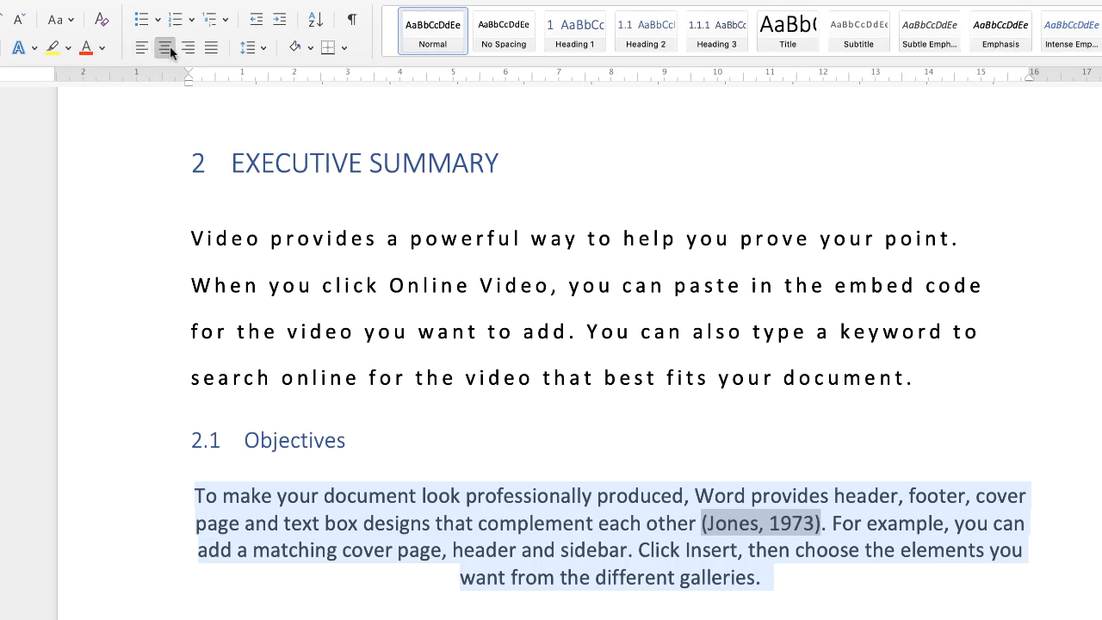